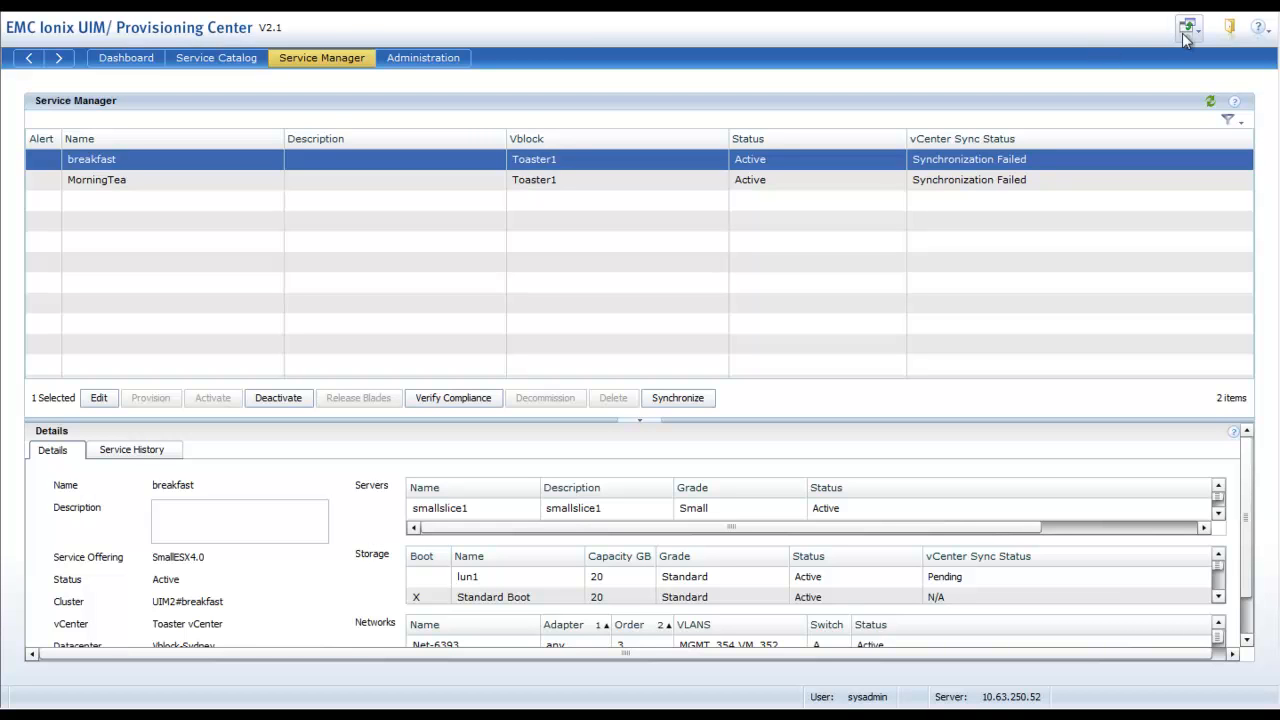
Switch from the Provisioning Center to the Operations Center via the centre switcher.
click(1188, 28)
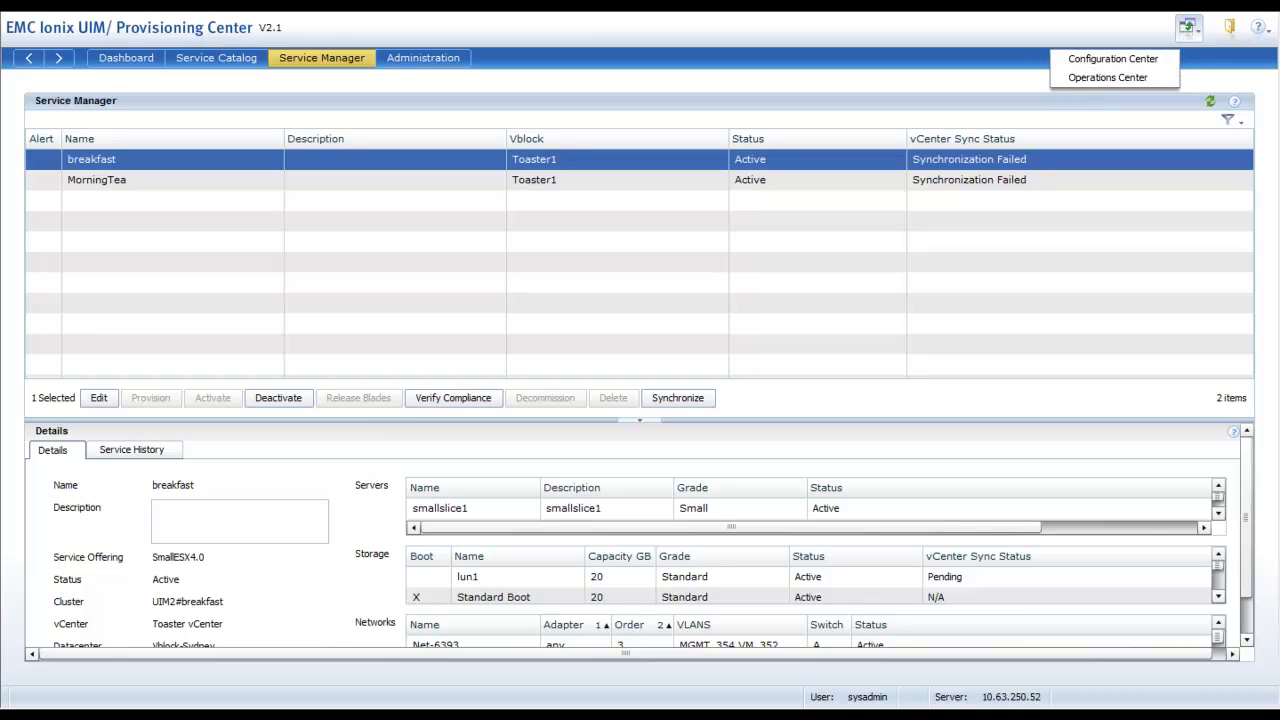
click(1112, 76)
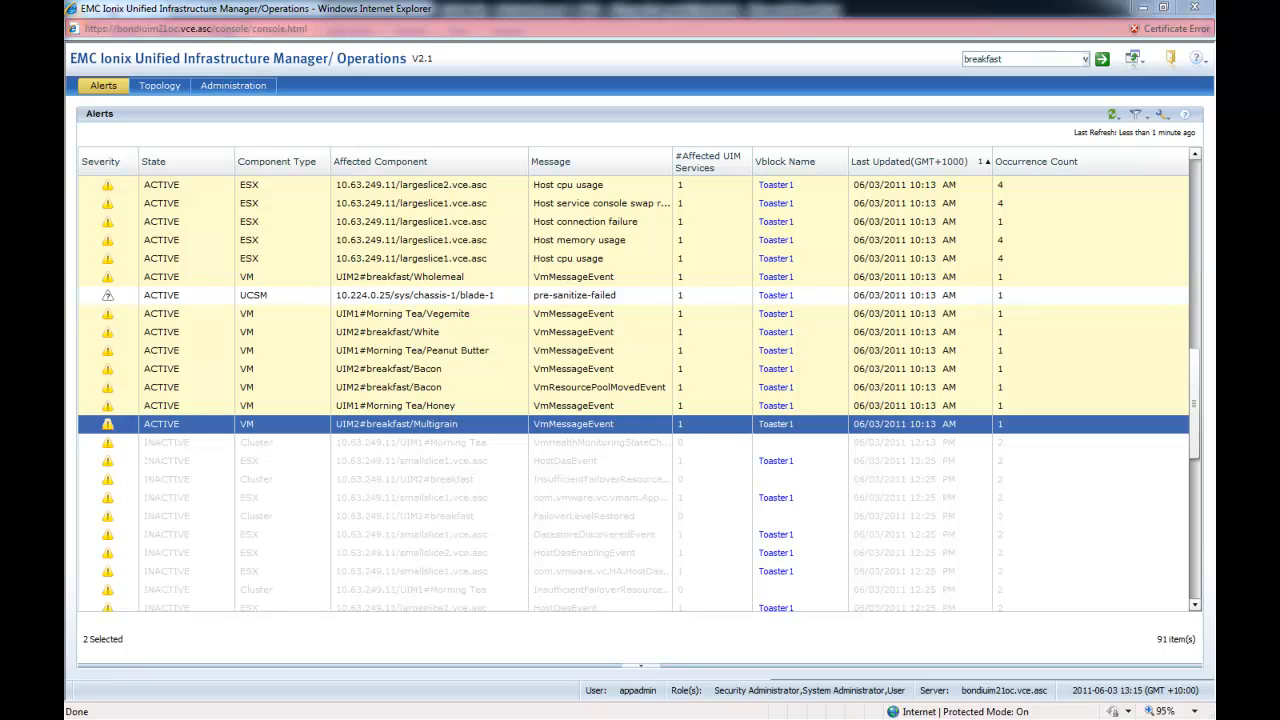
mouse_move(228, 332)
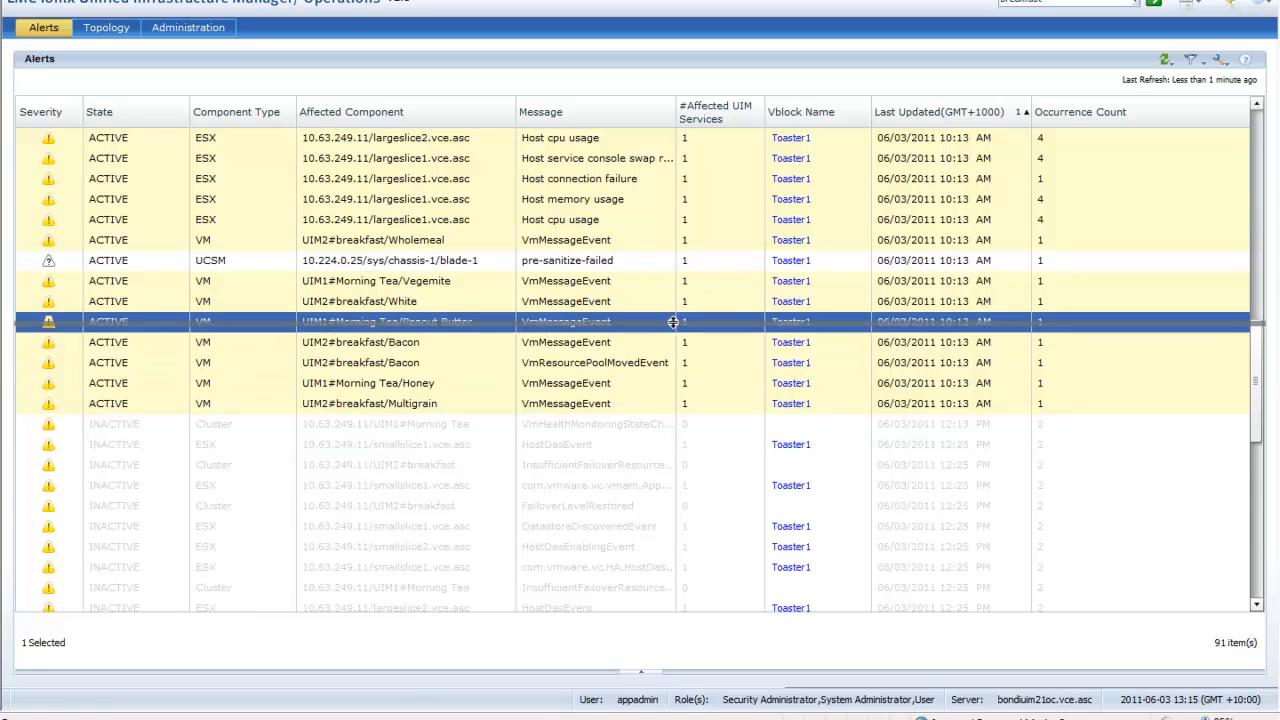
double_click(384, 320)
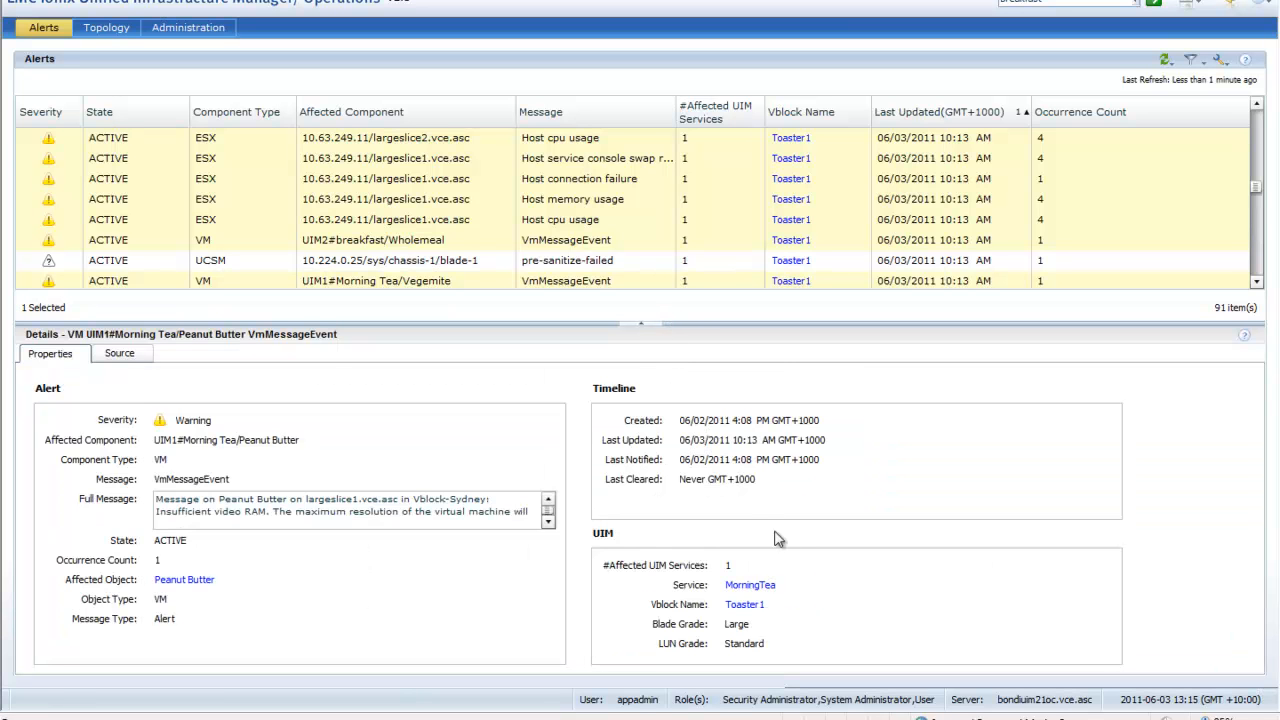
mouse_move(312, 464)
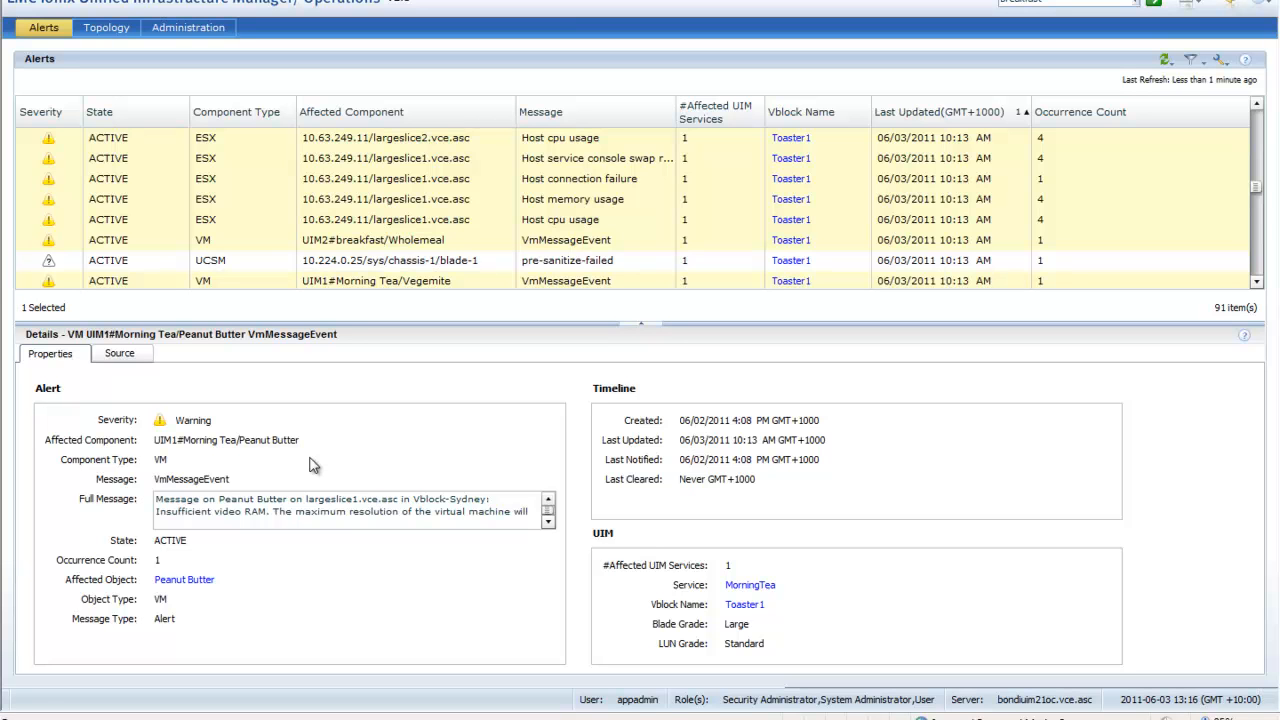
mouse_move(444, 350)
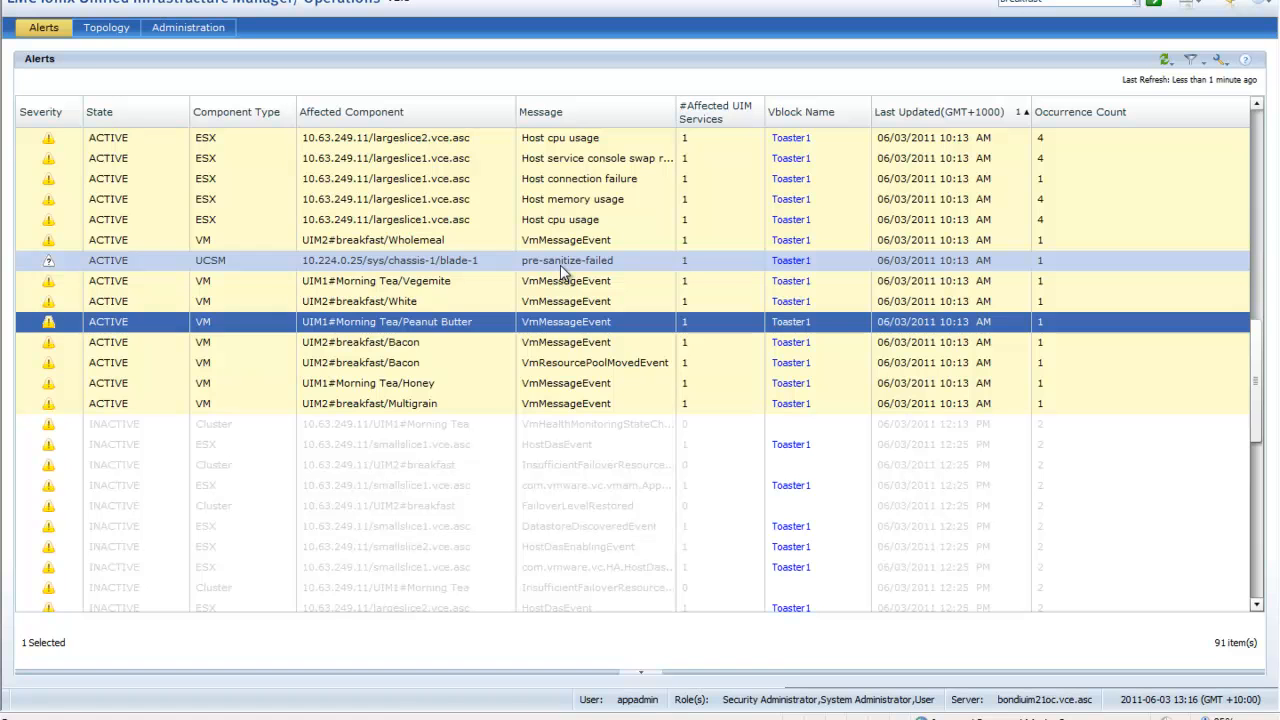
Open the Host memory usage alert and bring up the map of largeslice1.vce.asc.
click(568, 260)
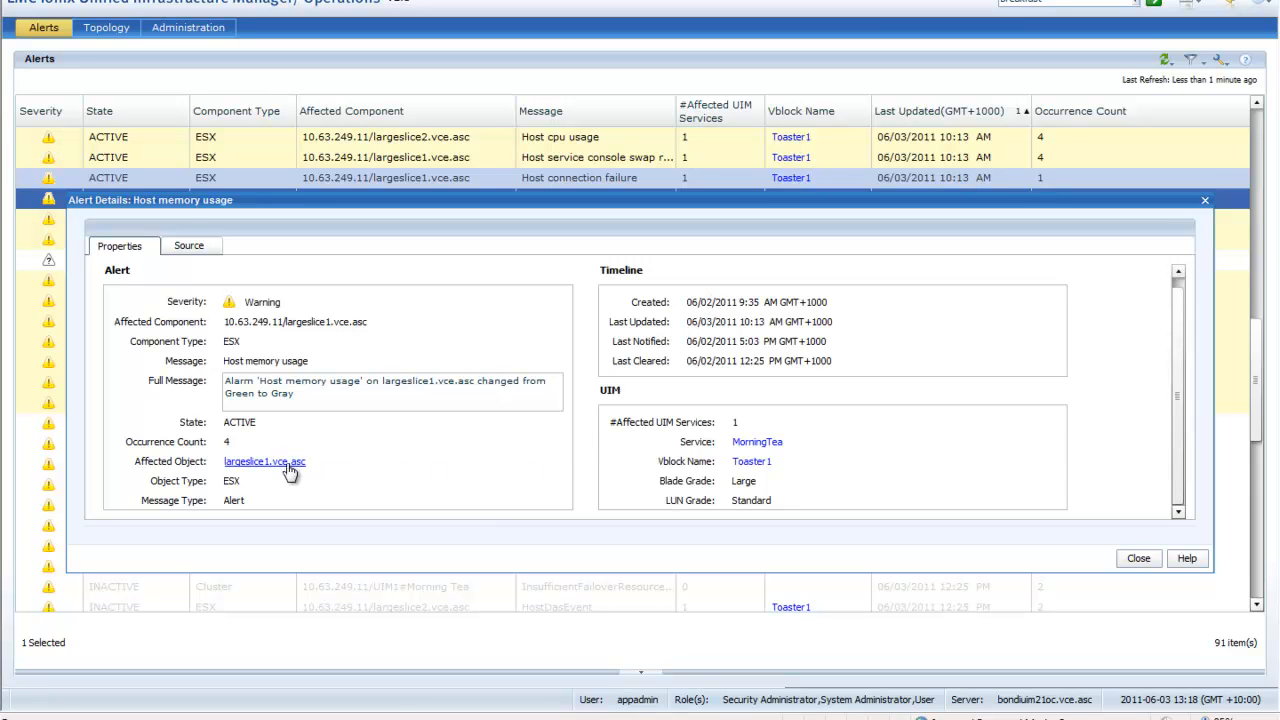
mouse_move(432, 444)
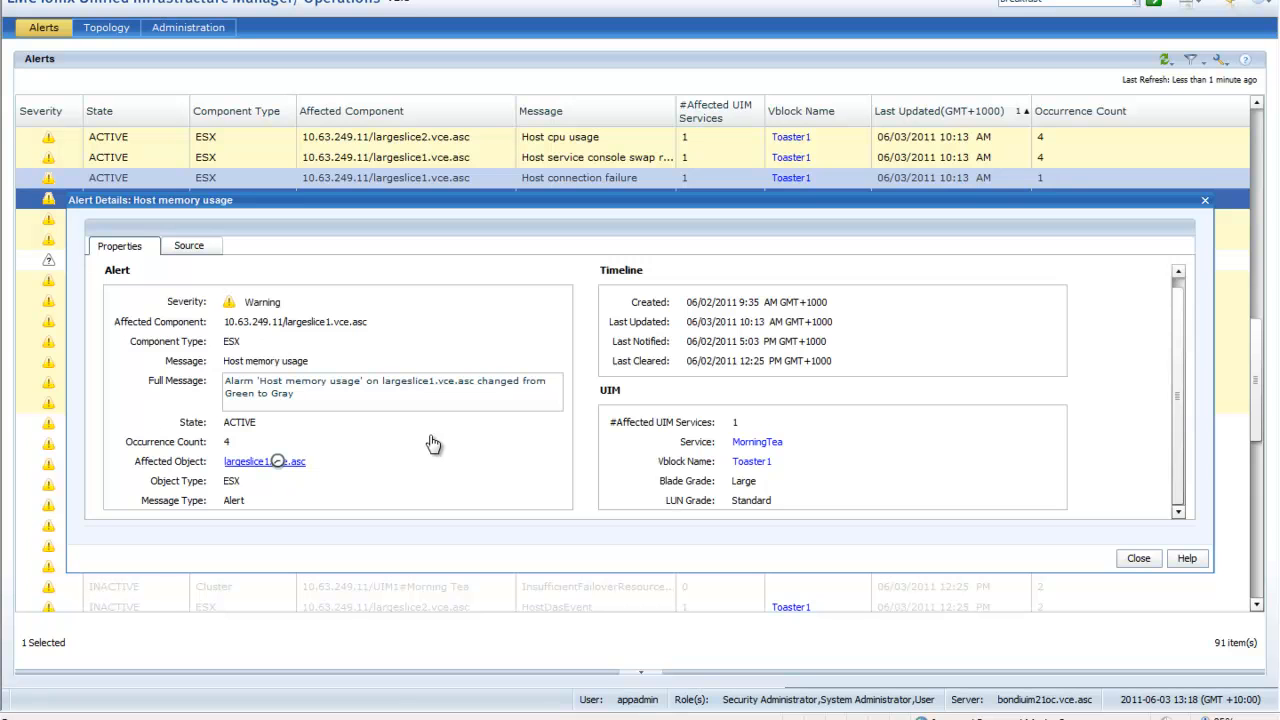
click(258, 460)
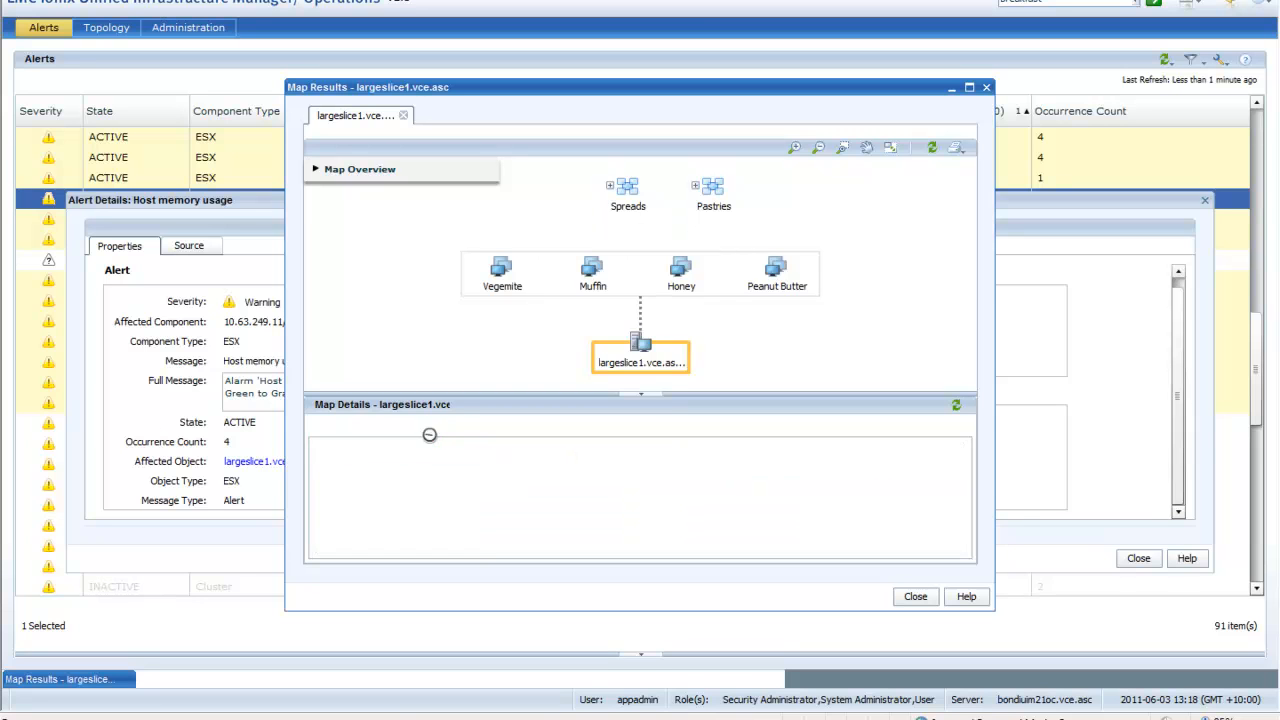
Inspect the largeslice1 node's map details, then dismiss the map and alert details.
click(640, 340)
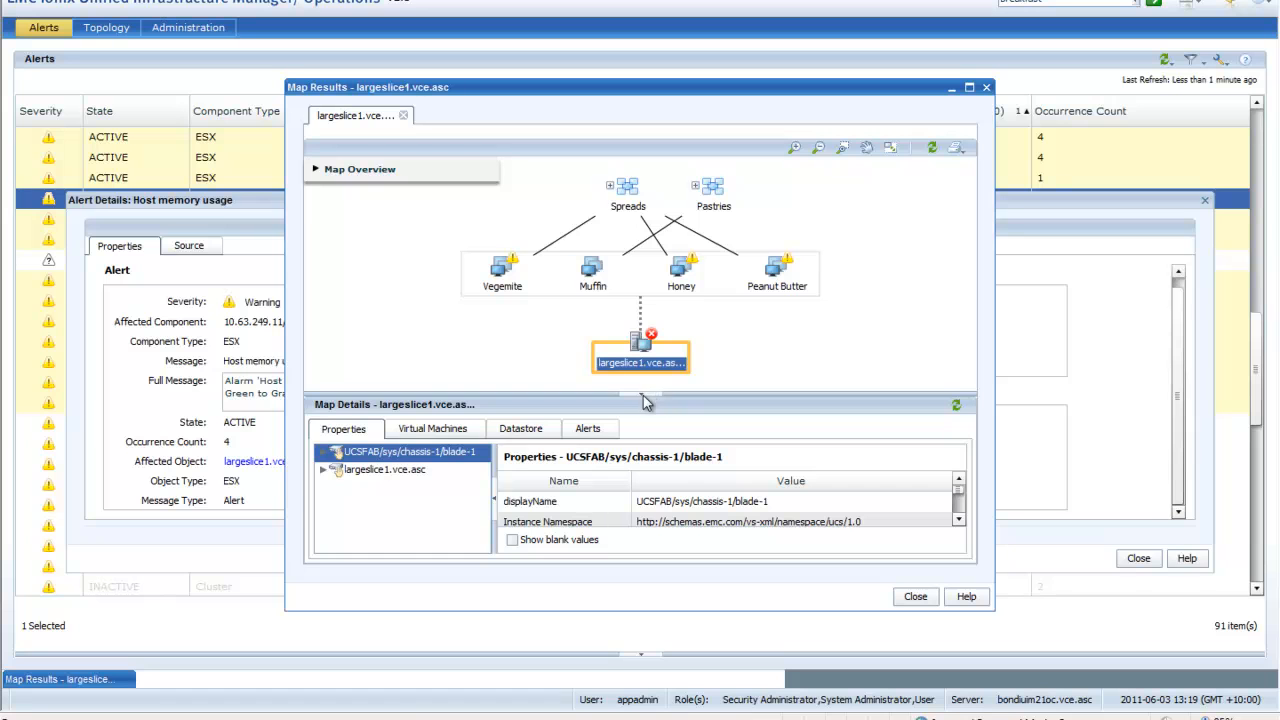
mouse_move(708, 412)
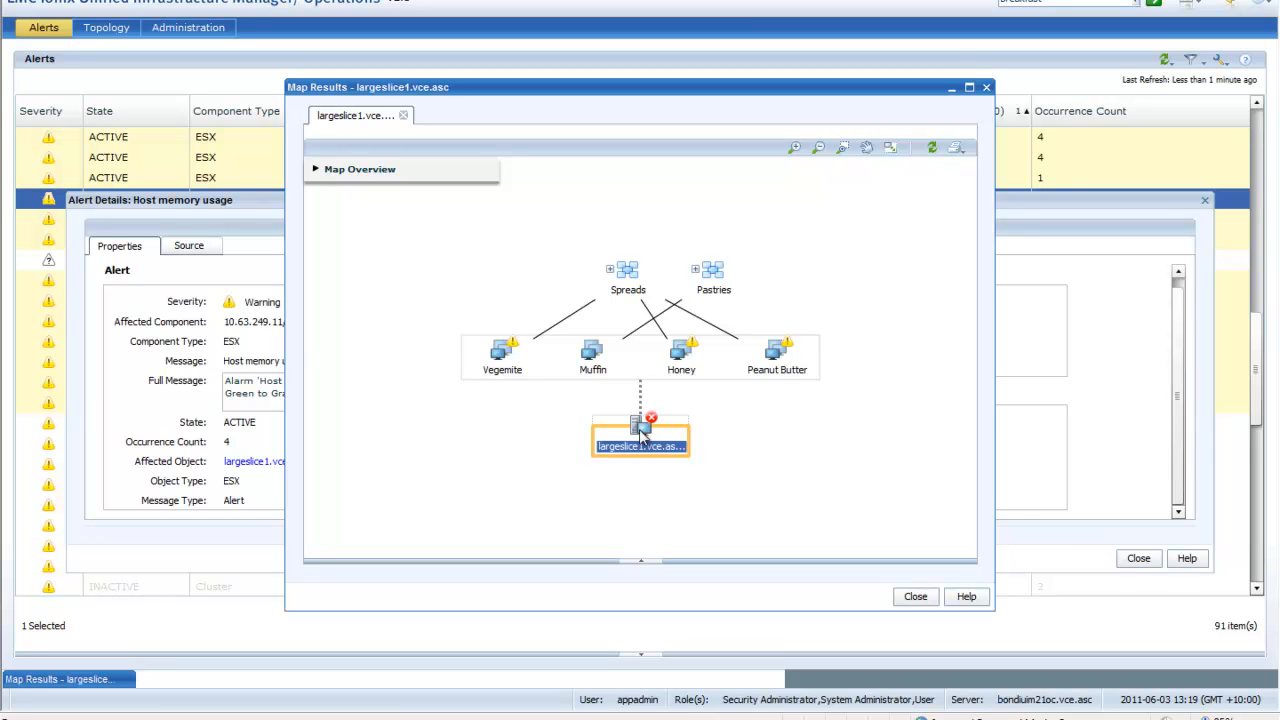
mouse_move(816, 512)
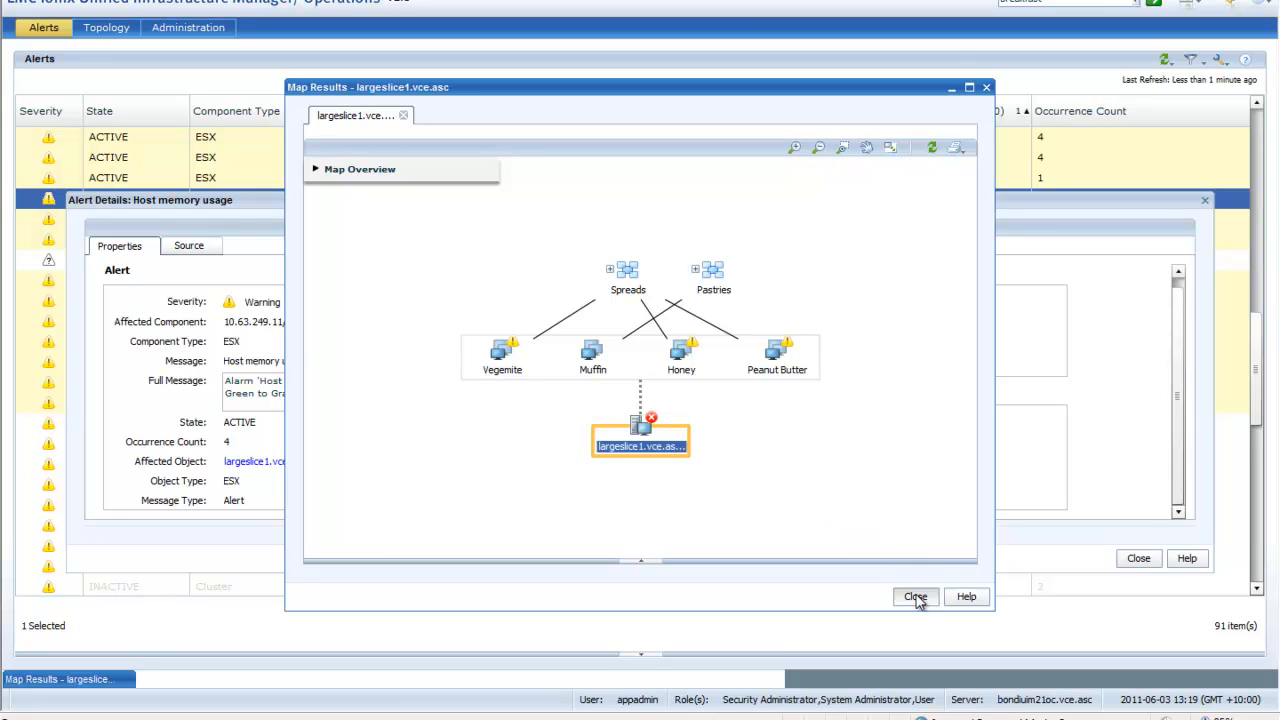
click(916, 596)
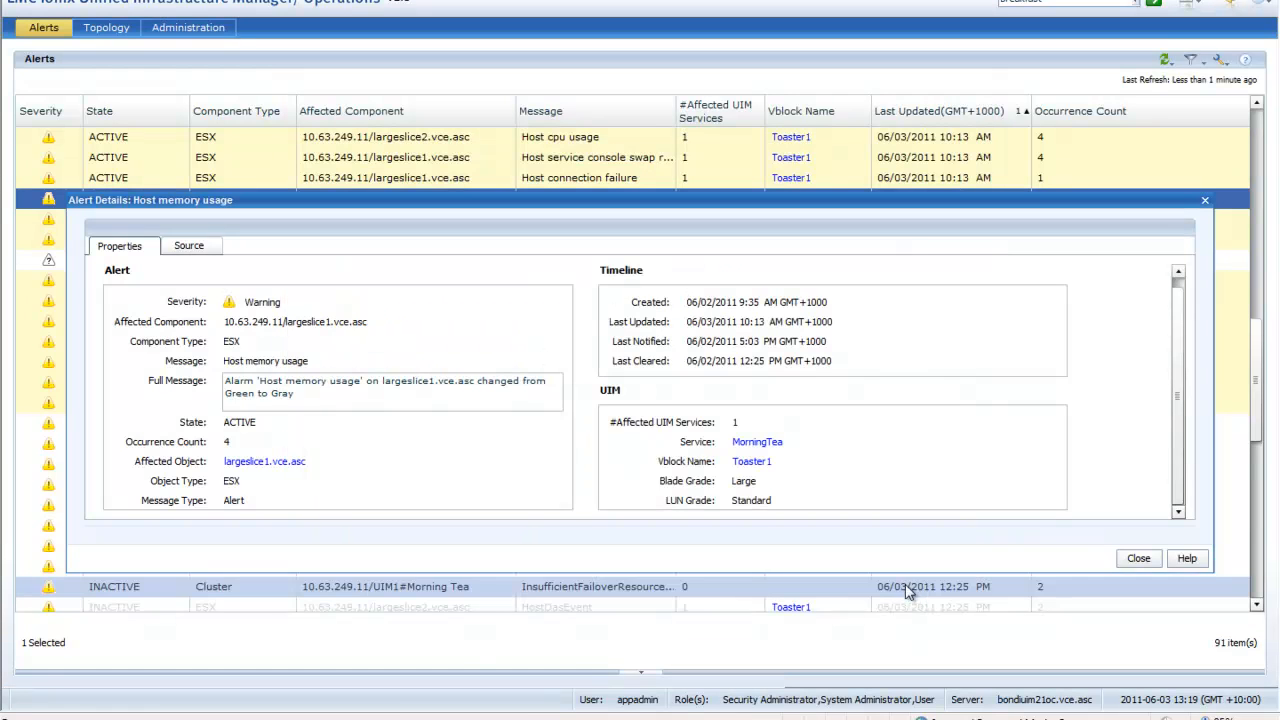
click(1138, 558)
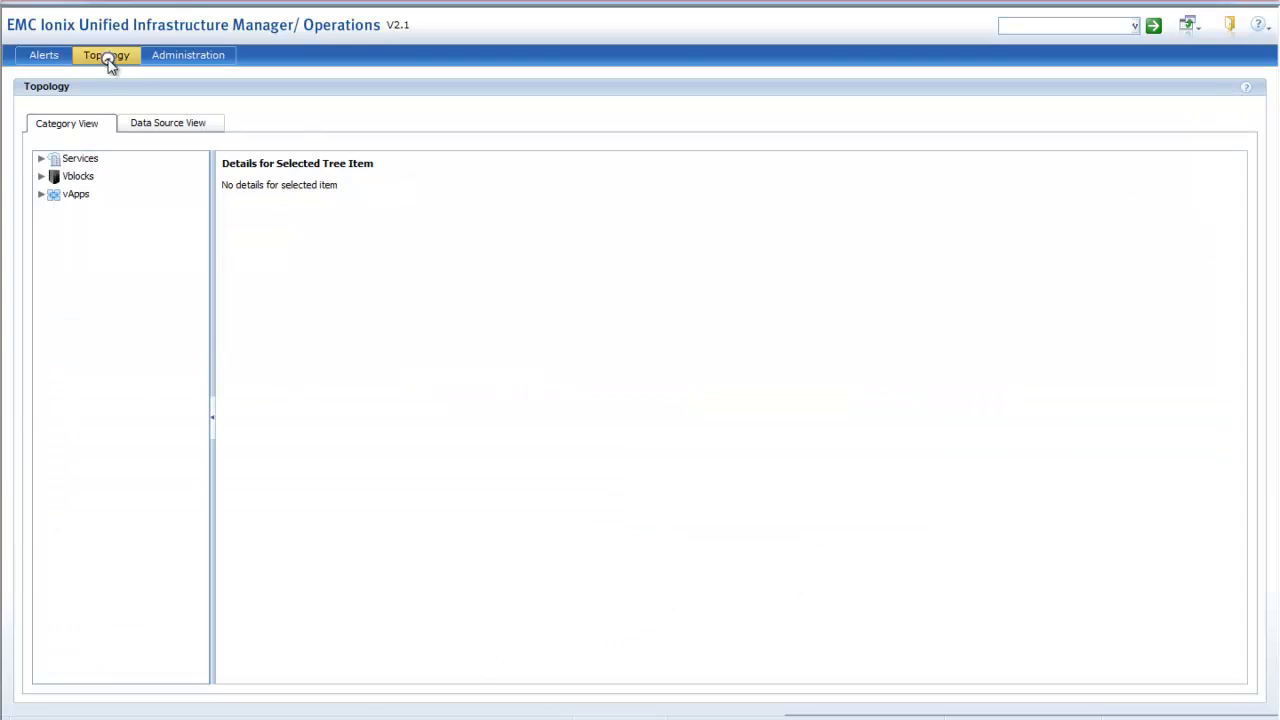
mouse_move(664, 56)
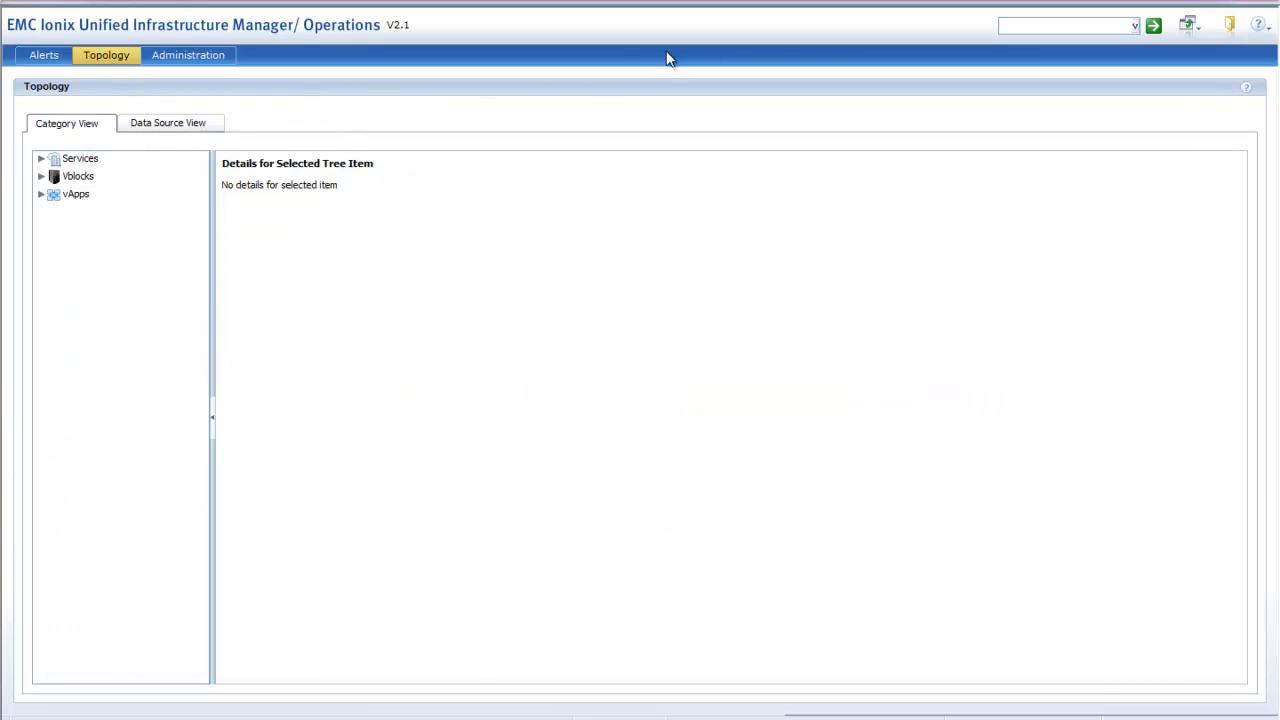
Search the topology for 'breakfast' to list the service, two blades and cluster.
click(1060, 28)
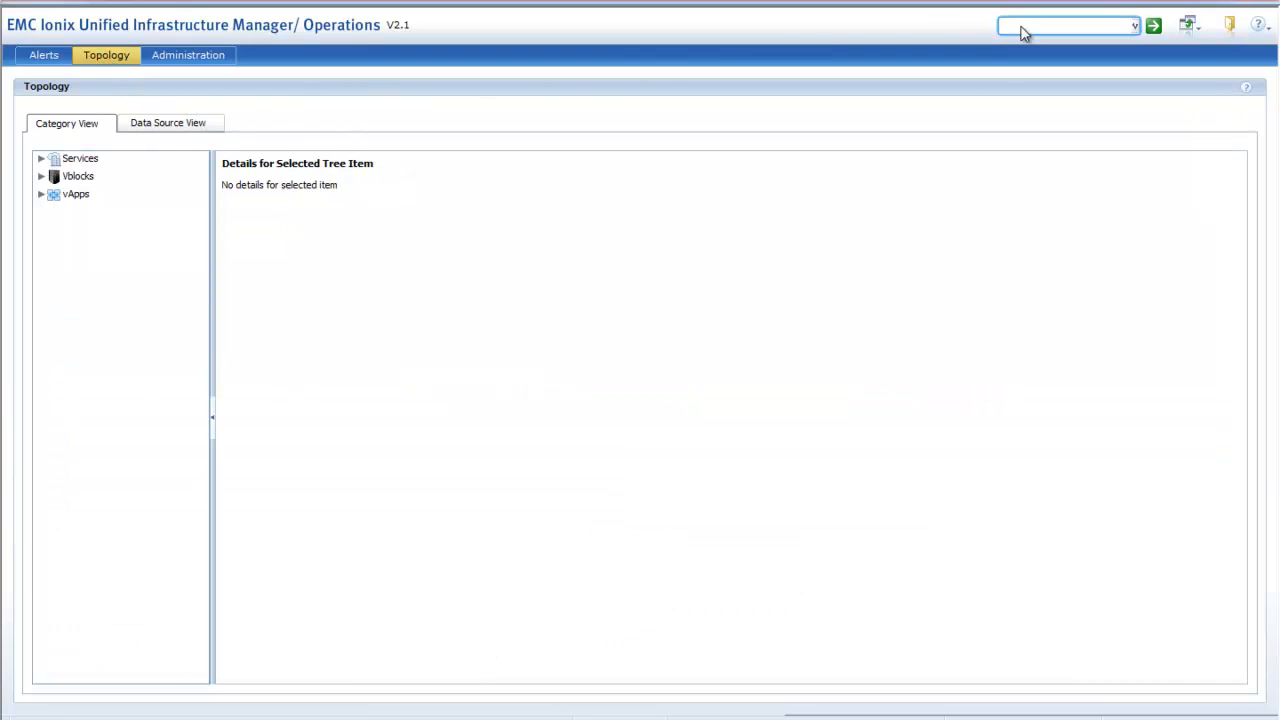
text(breakfast)
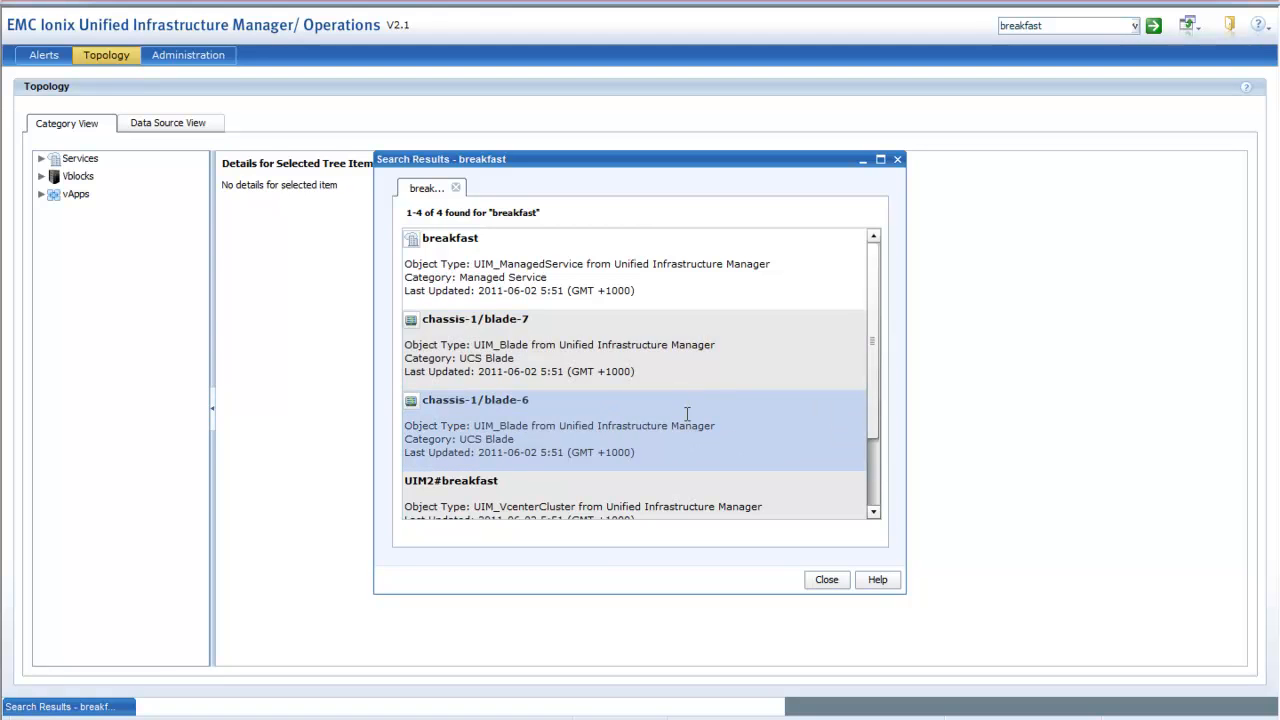
mouse_move(692, 492)
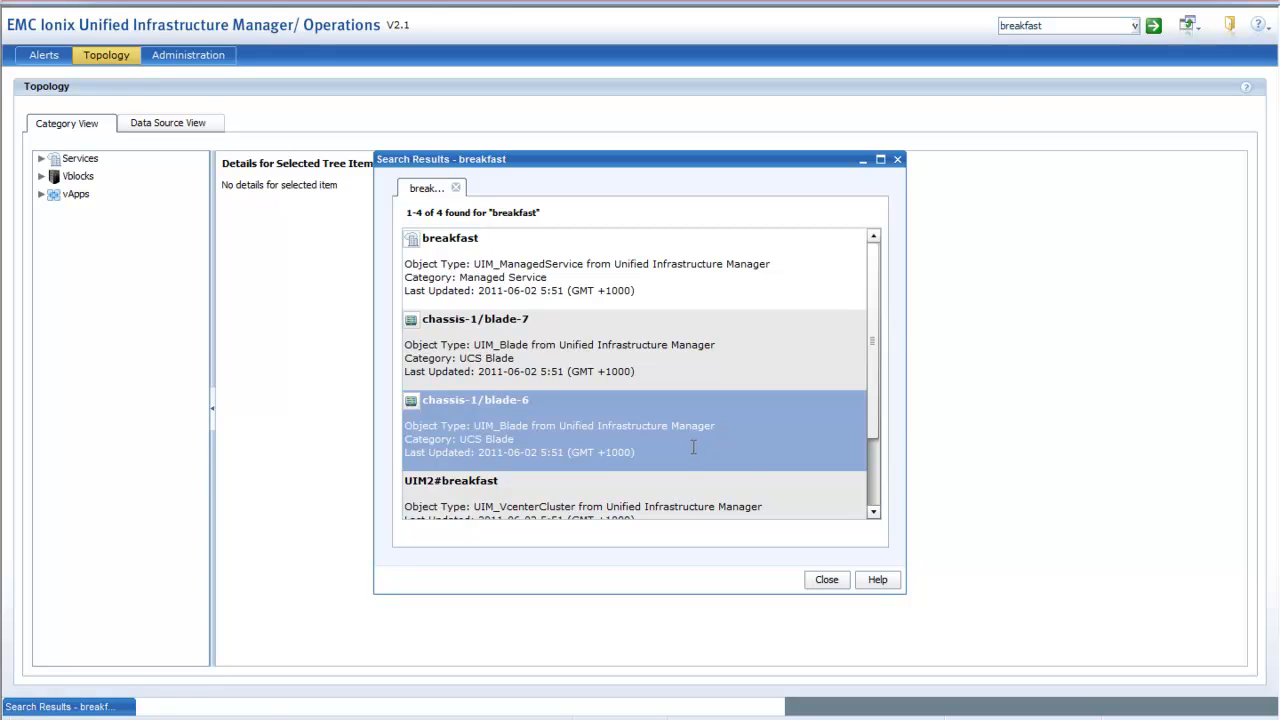
Map chassis-1/blade-6, show smallslice1's details and enlarge the map to full screen.
double_click(504, 400)
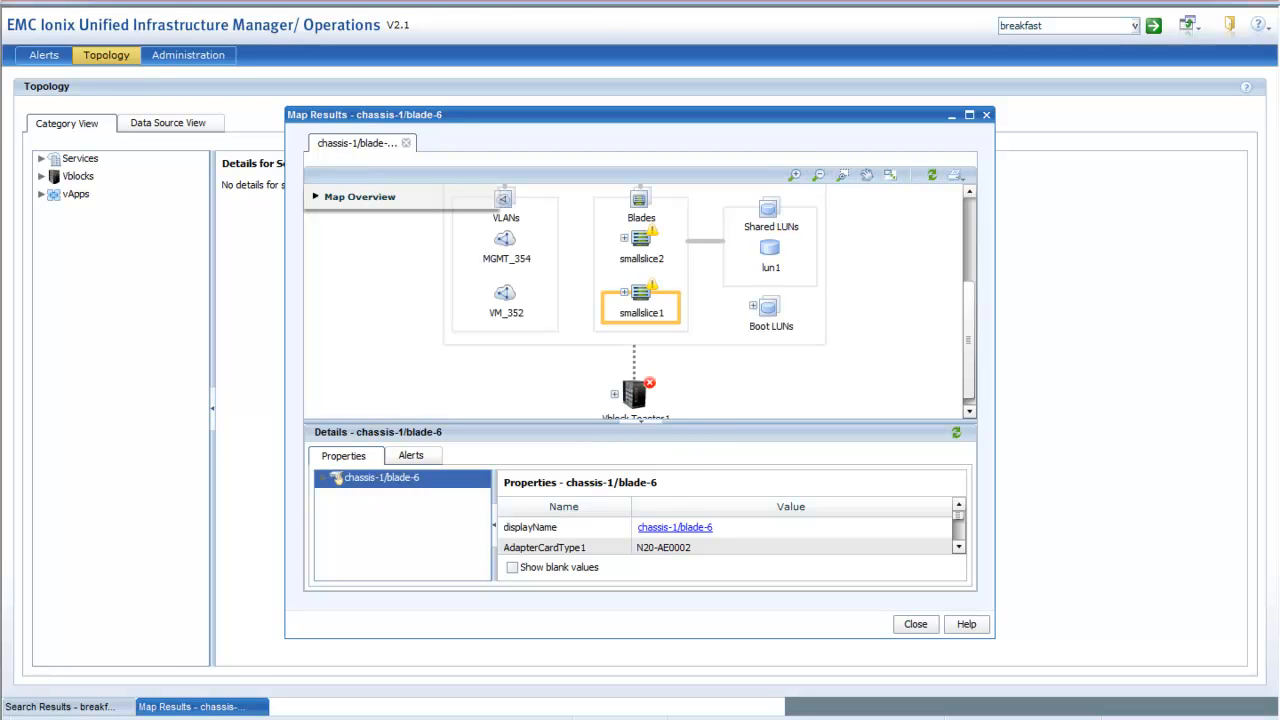
click(640, 298)
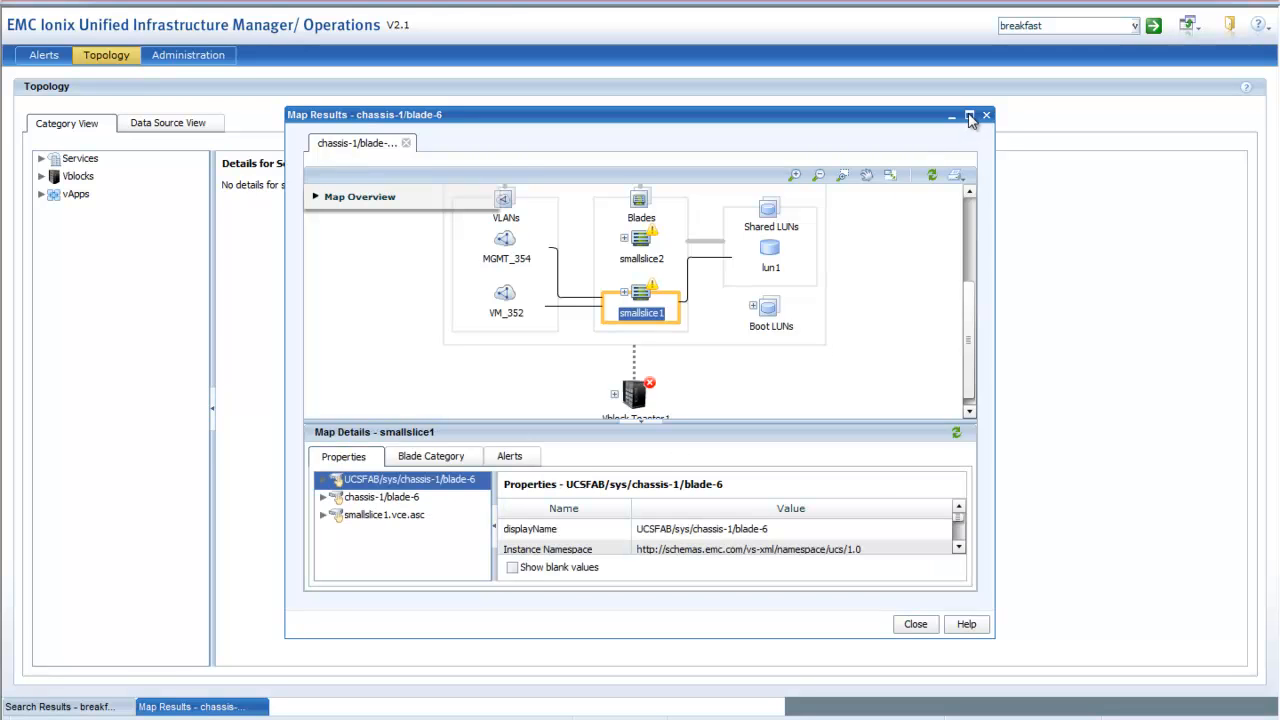
mouse_move(968, 116)
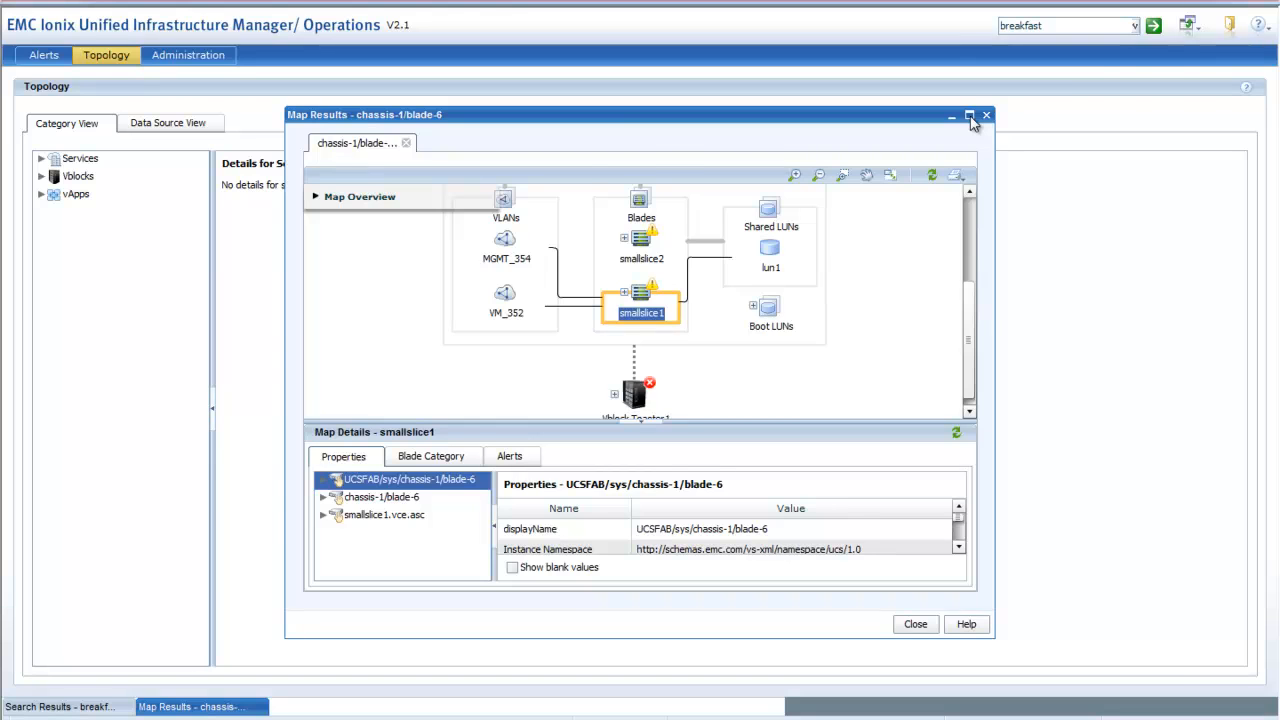
click(968, 116)
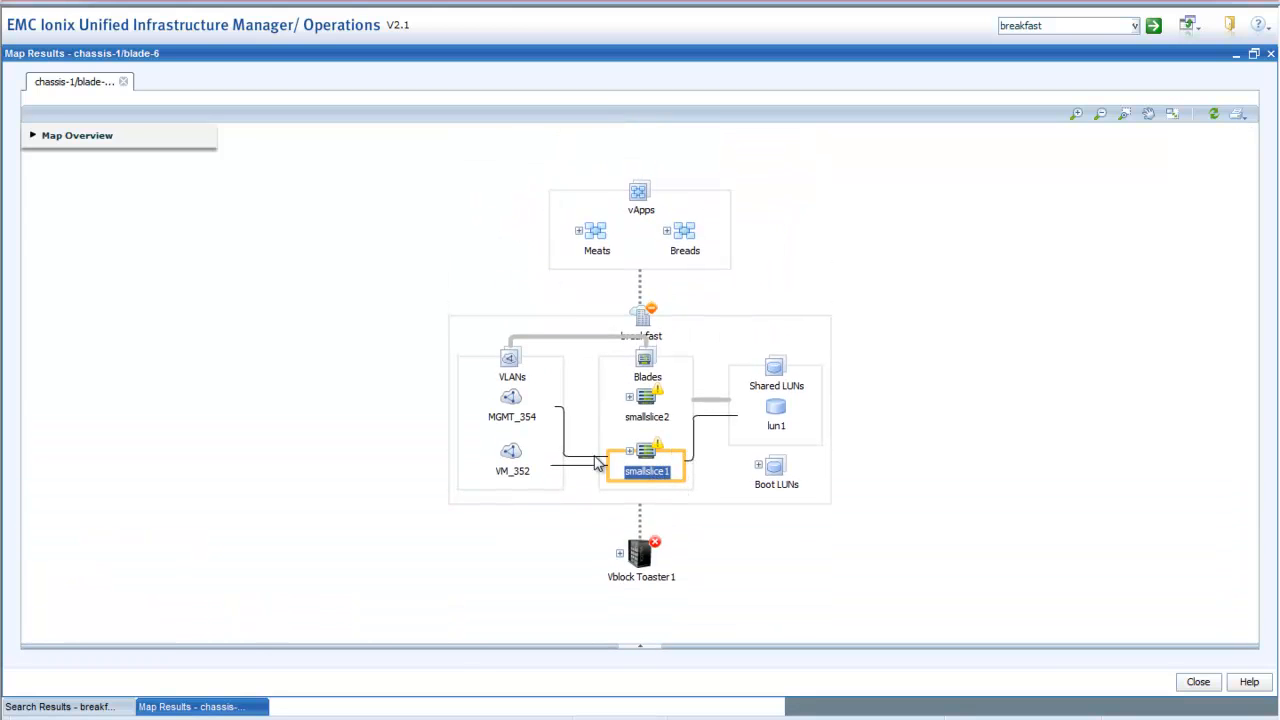
mouse_move(676, 452)
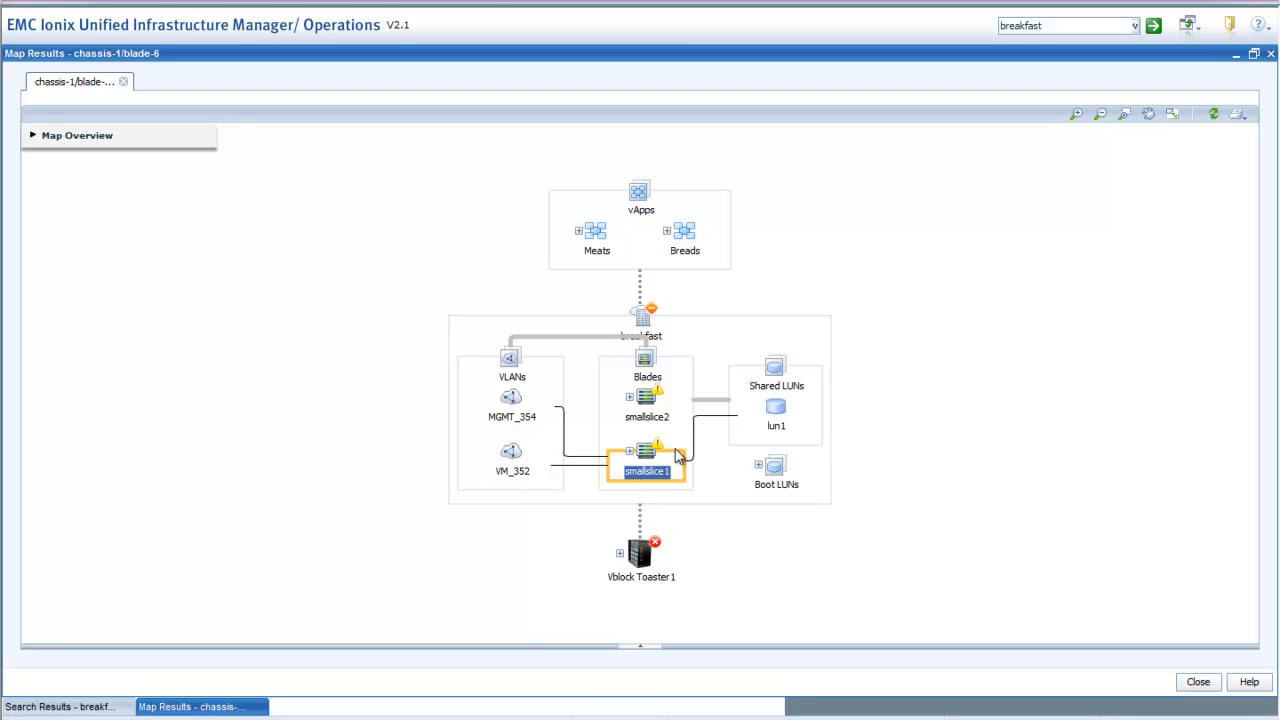
mouse_move(716, 376)
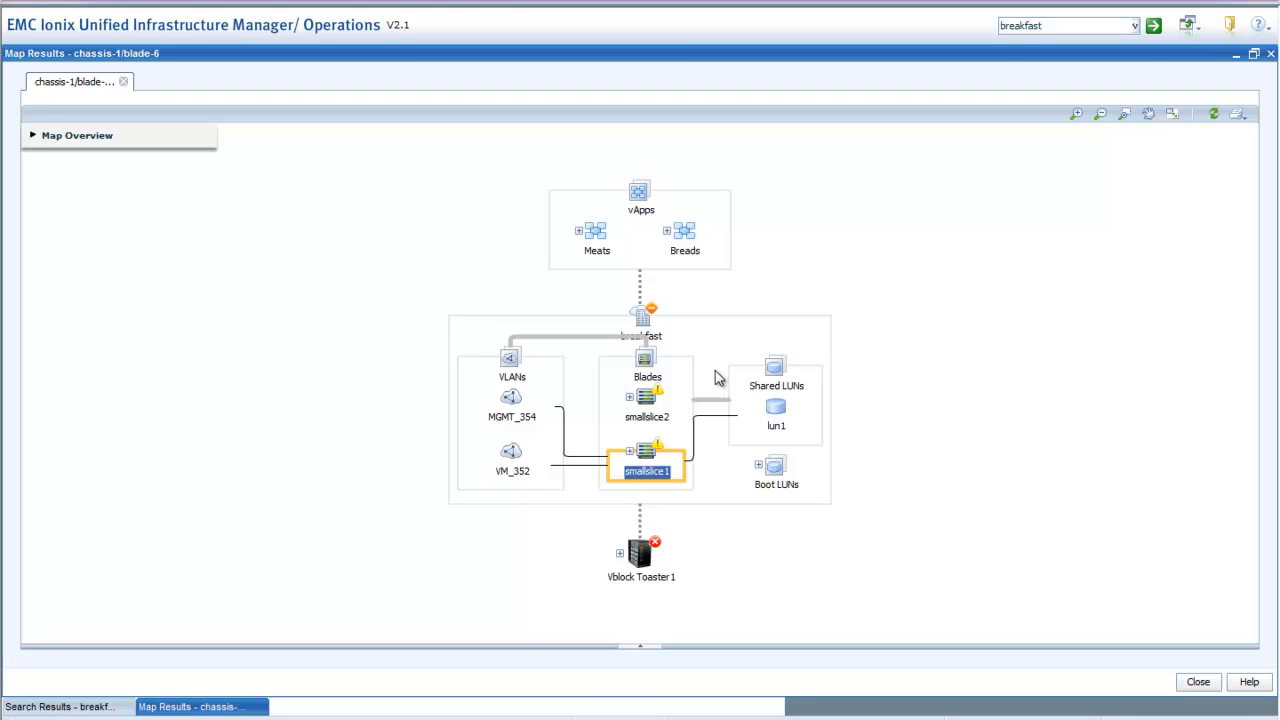
mouse_move(668, 240)
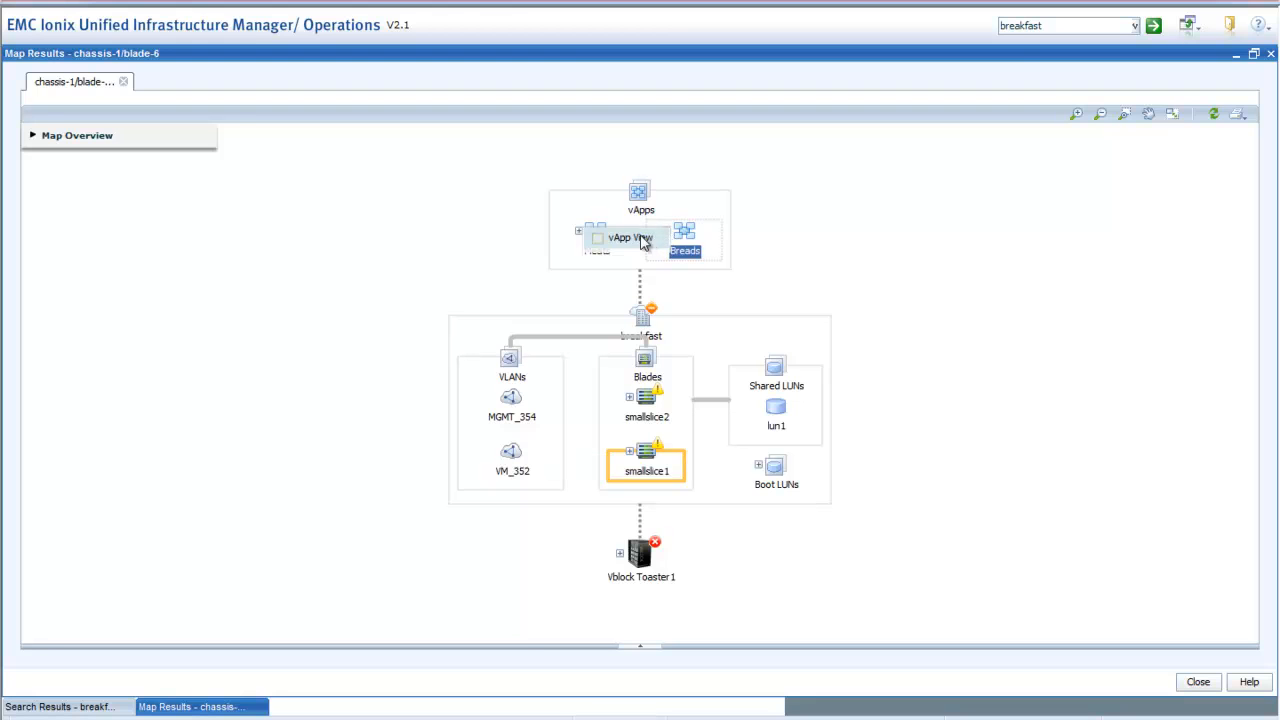
mouse_move(696, 276)
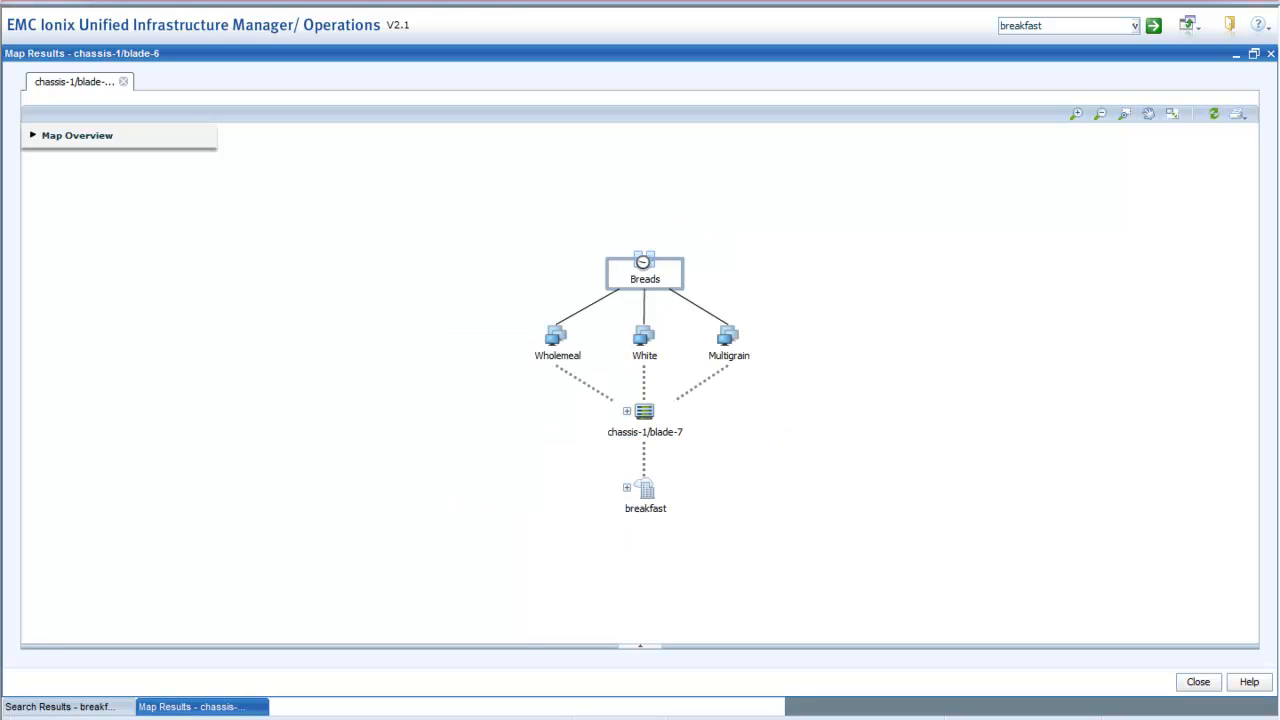
mouse_move(728, 322)
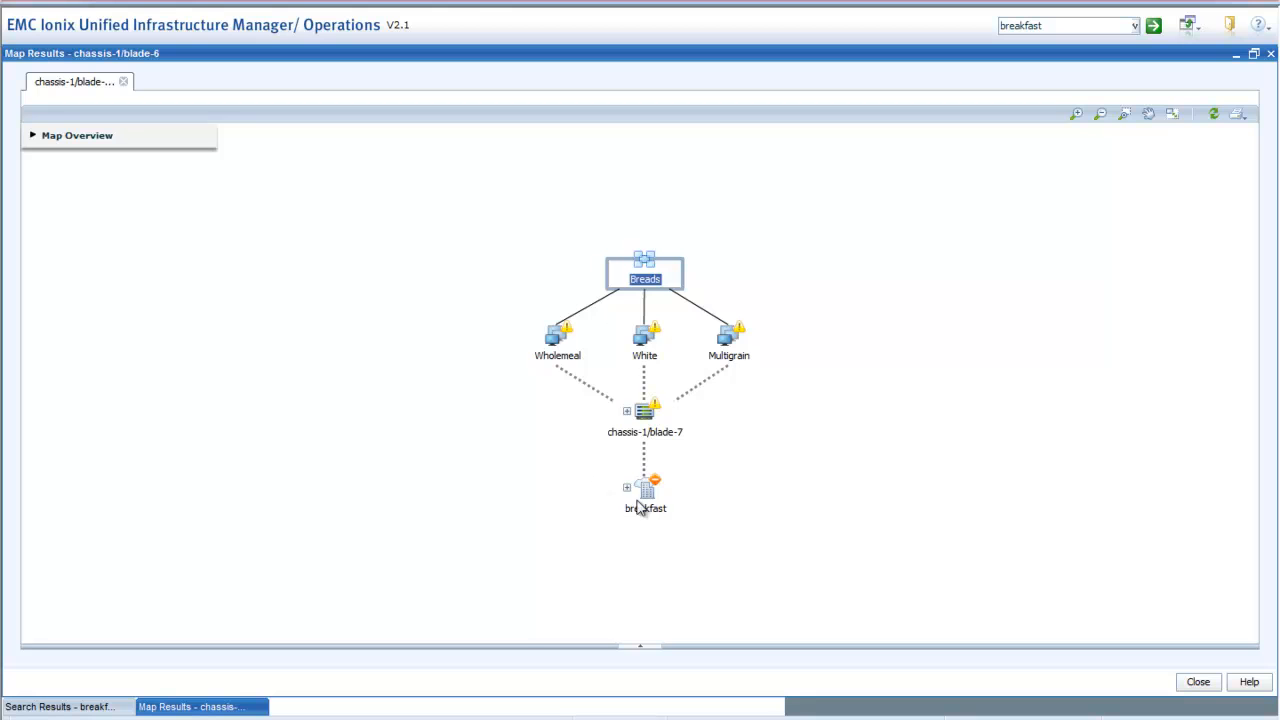
mouse_move(712, 328)
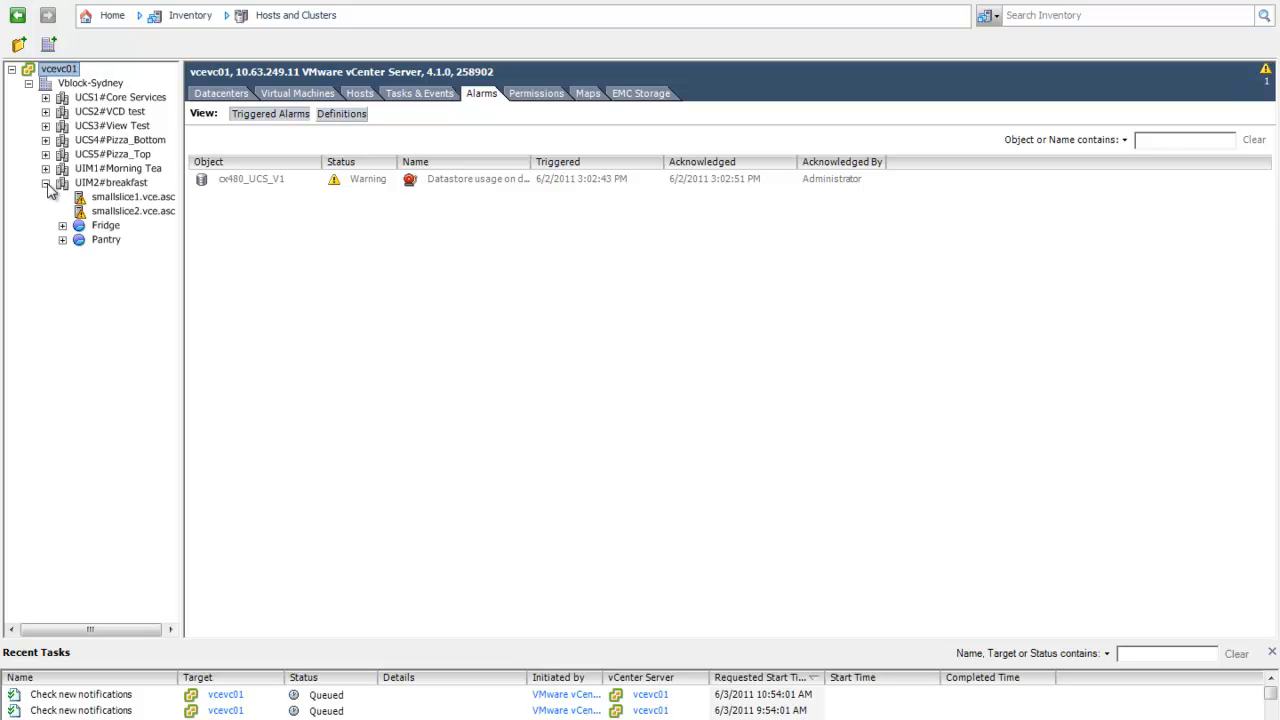
Expand Pantry to reveal the Breads vApp and place the vSphere window beside the map.
click(62, 240)
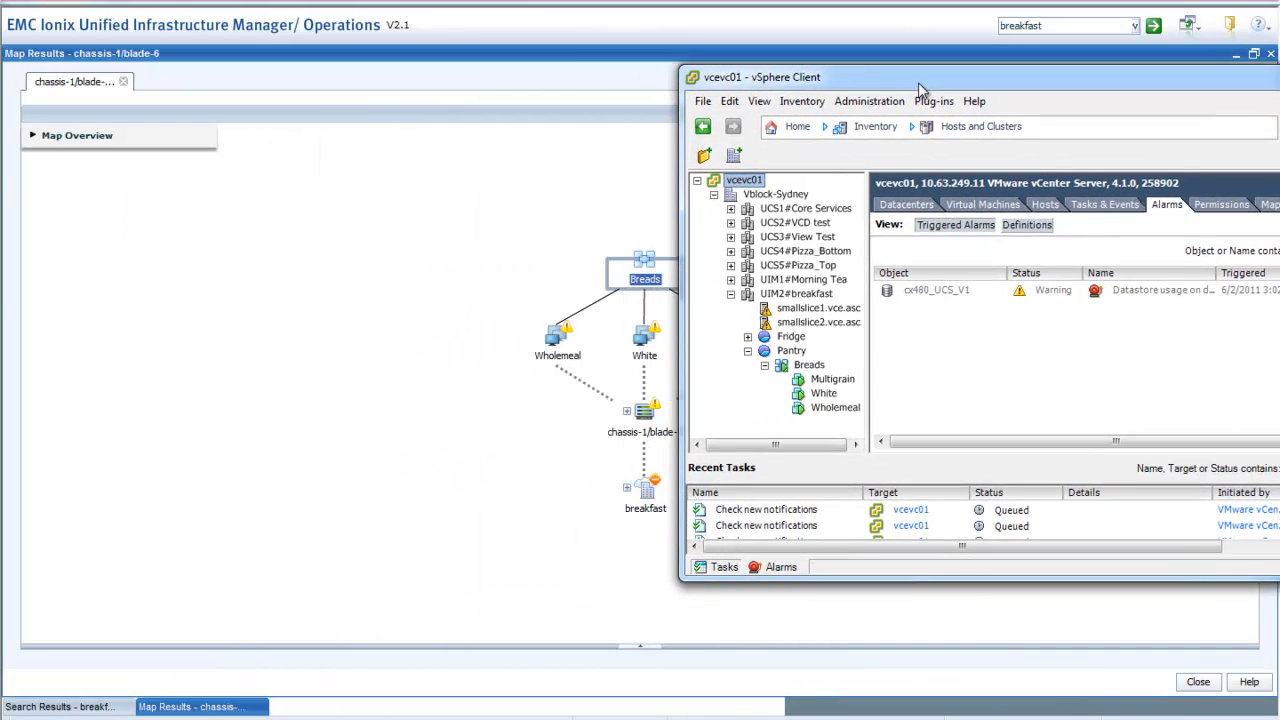
drag(920, 88, 1030, 104)
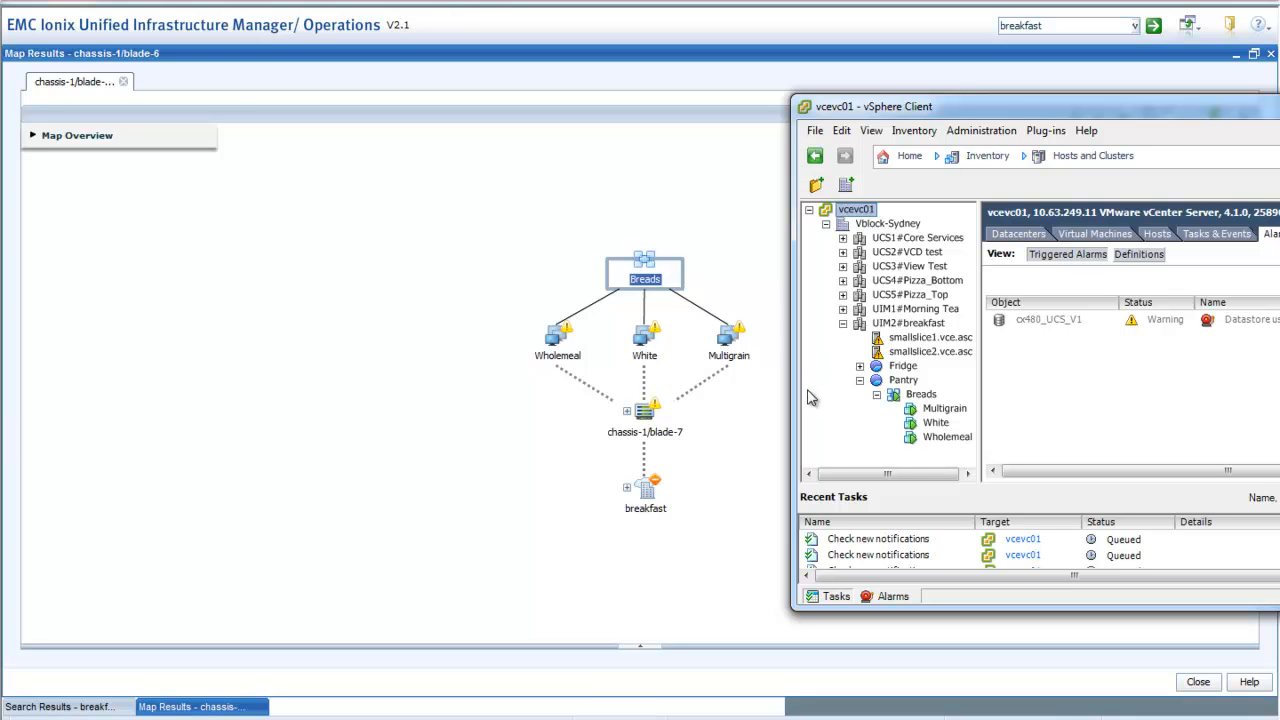
mouse_move(982, 130)
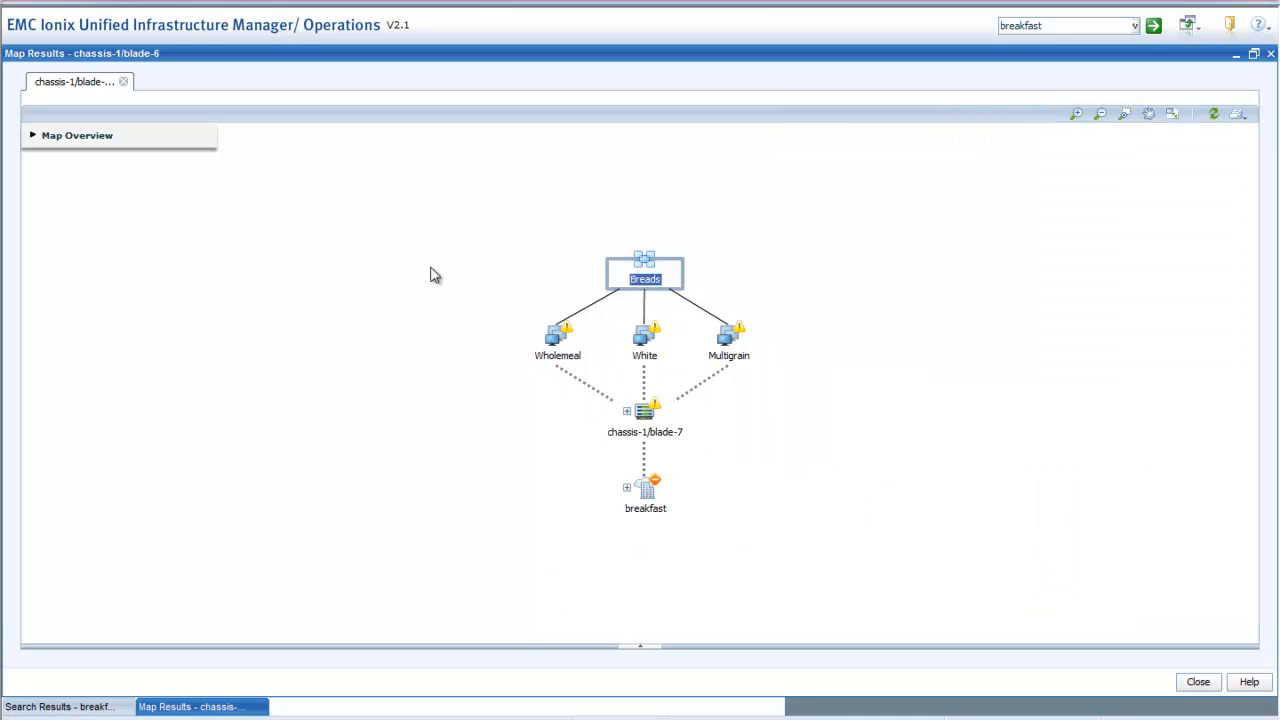
mouse_move(1044, 204)
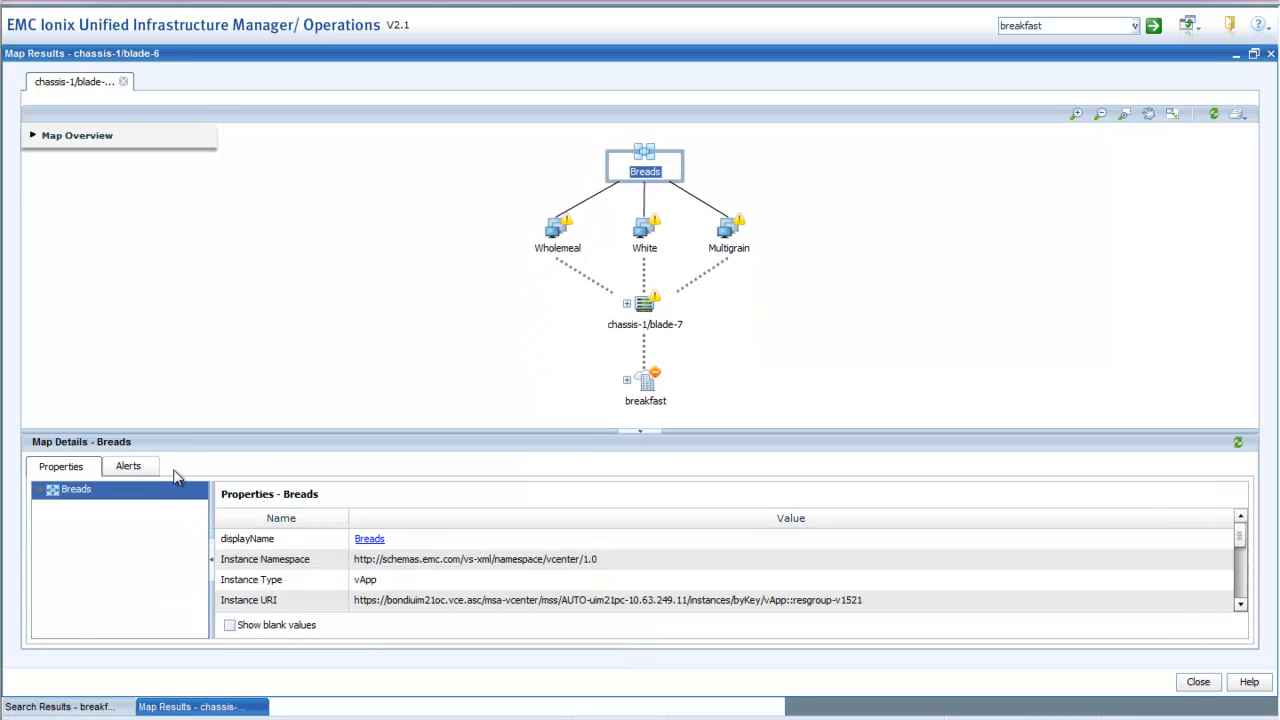
Return to Topology Category View and expand the Services category.
click(128, 464)
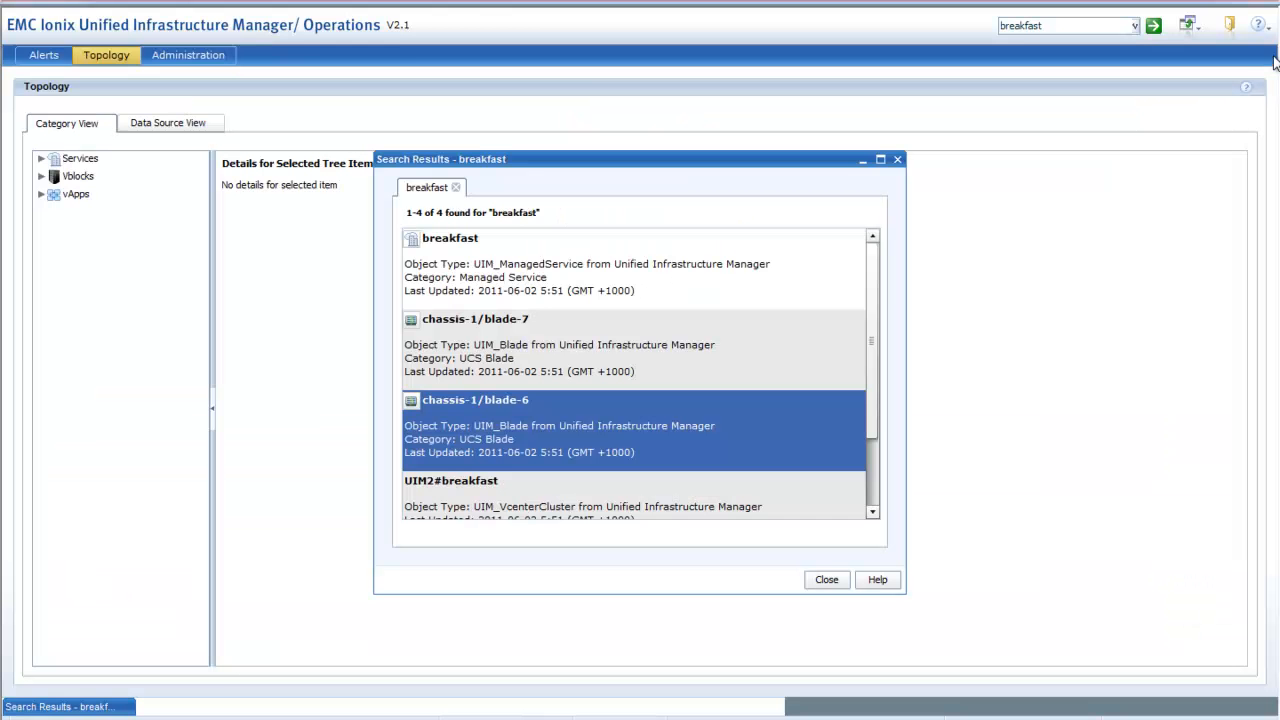
mouse_move(896, 204)
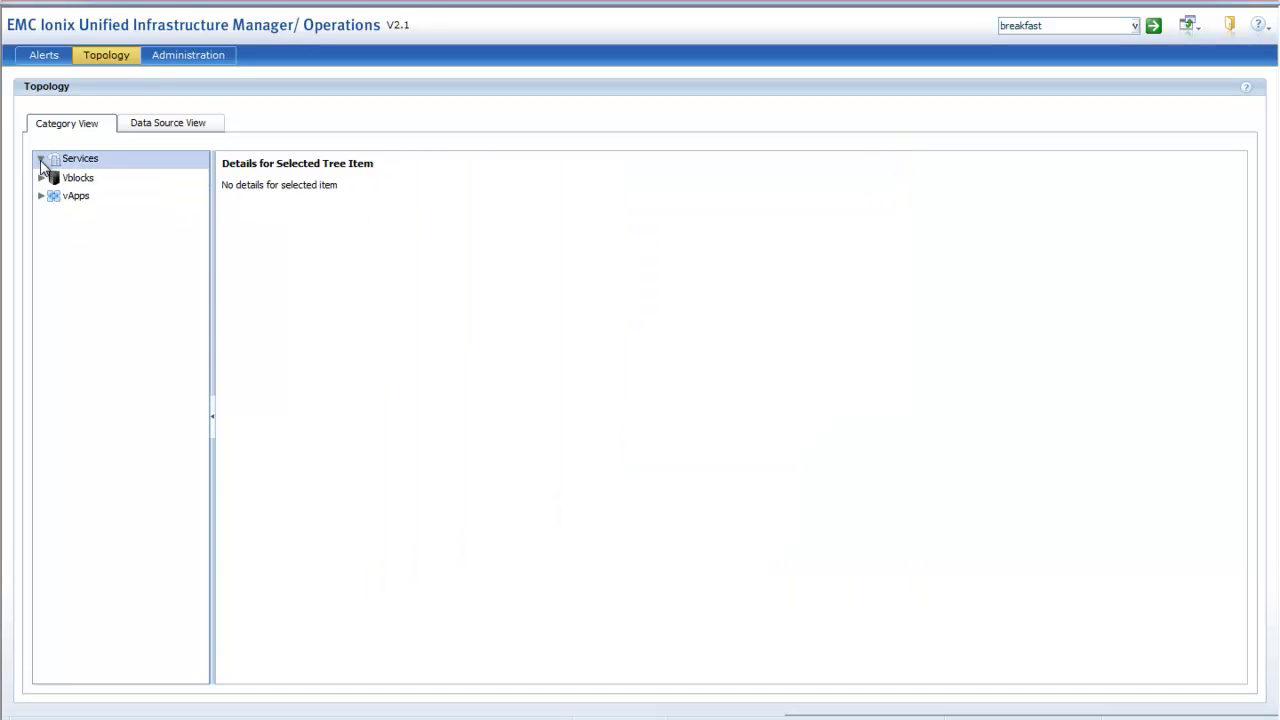
click(42, 158)
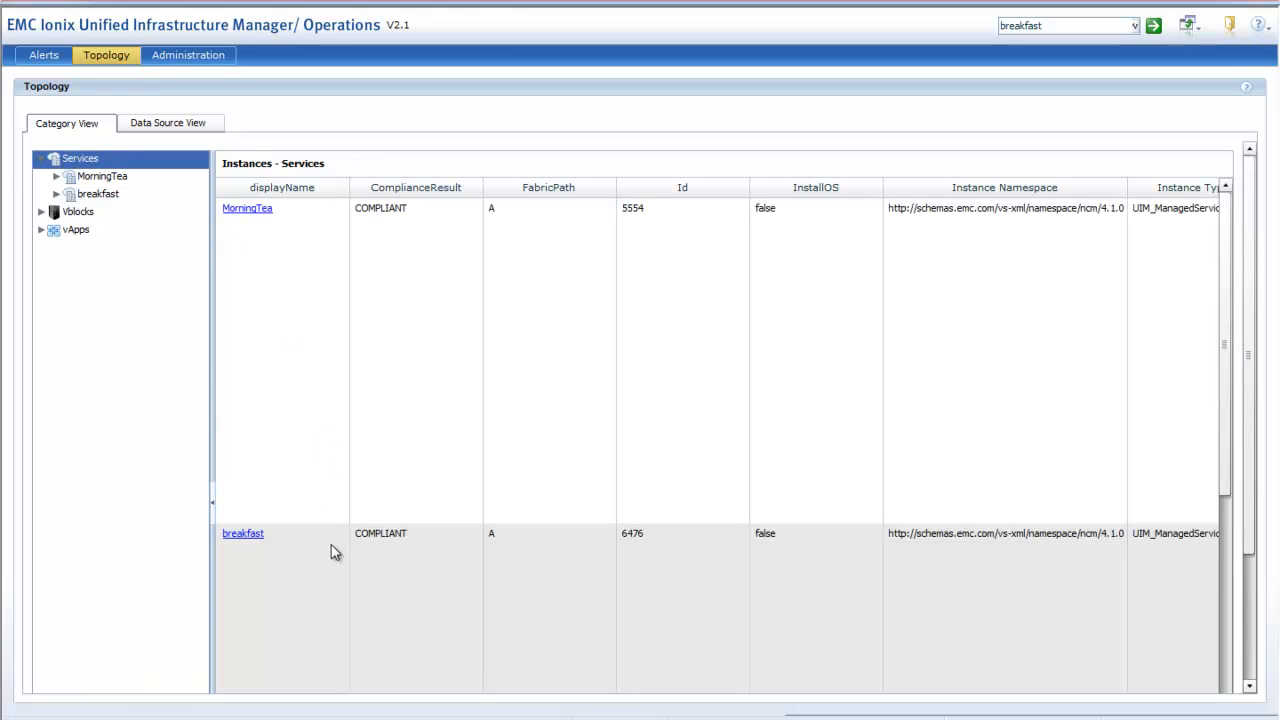
Expand Vblocks, MorningTea, vApps, Breads and vm down to the Multigrain VM's properties.
click(42, 212)
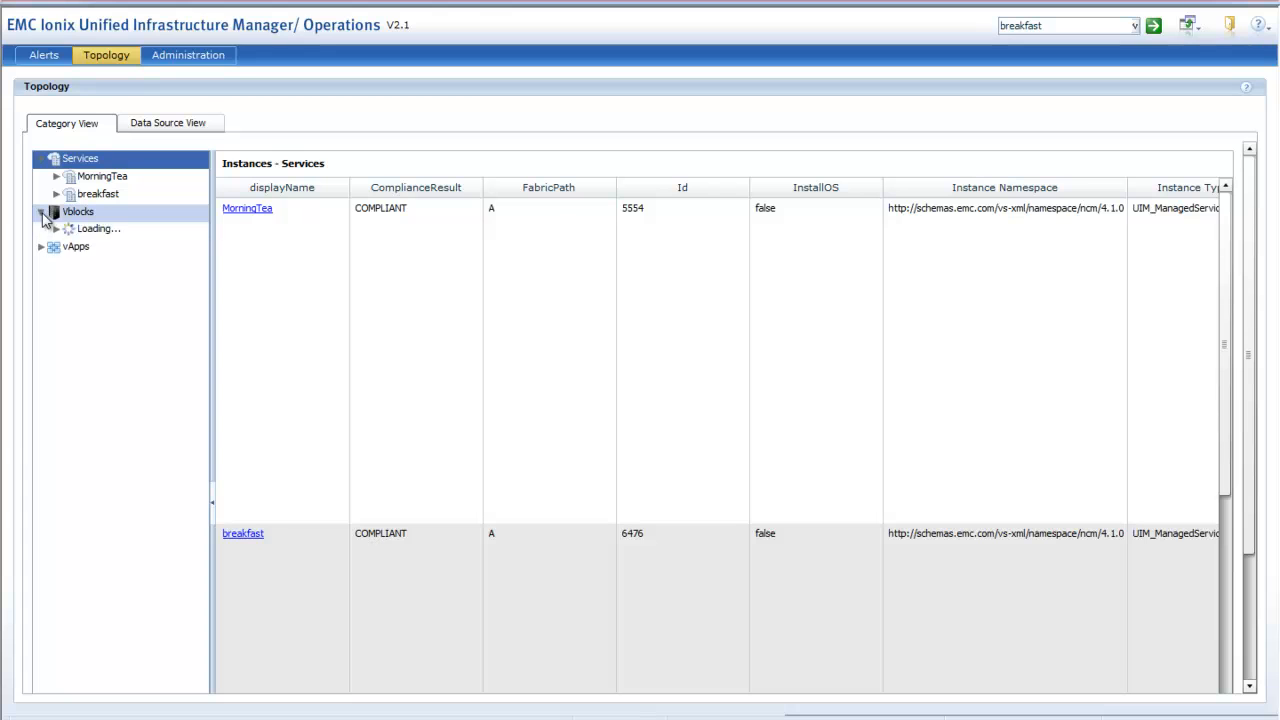
click(56, 176)
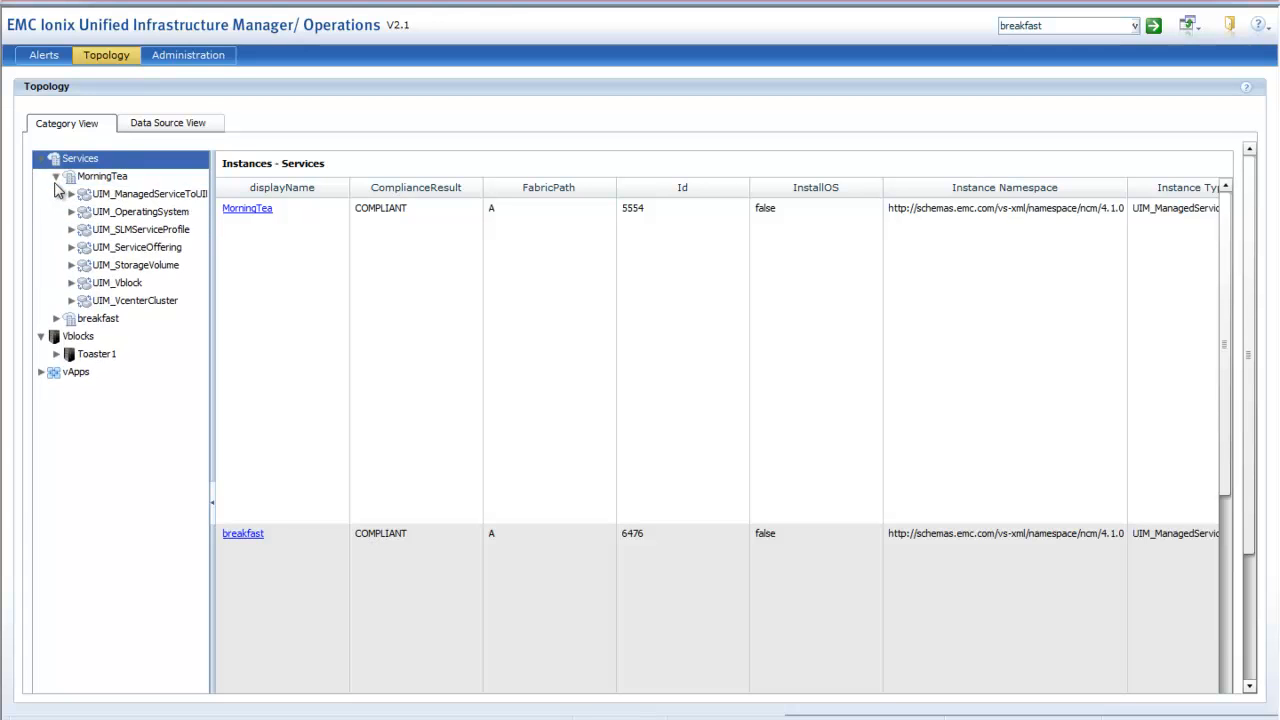
click(76, 372)
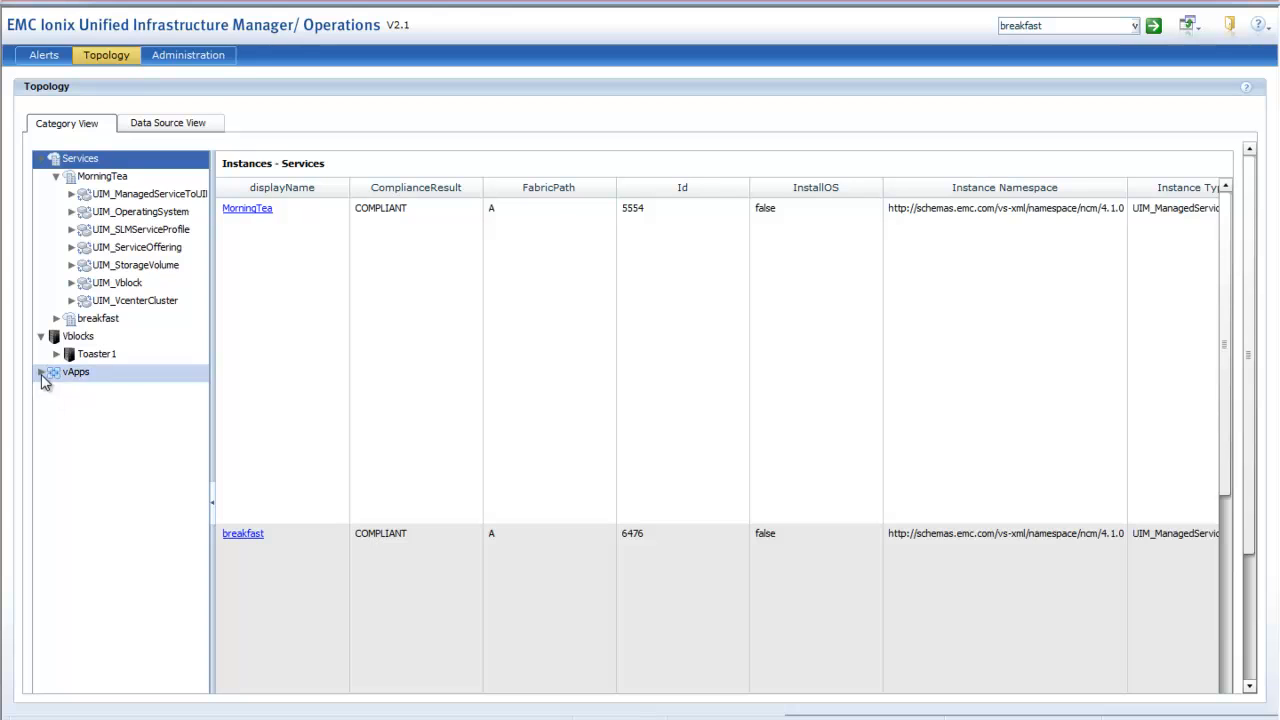
click(42, 372)
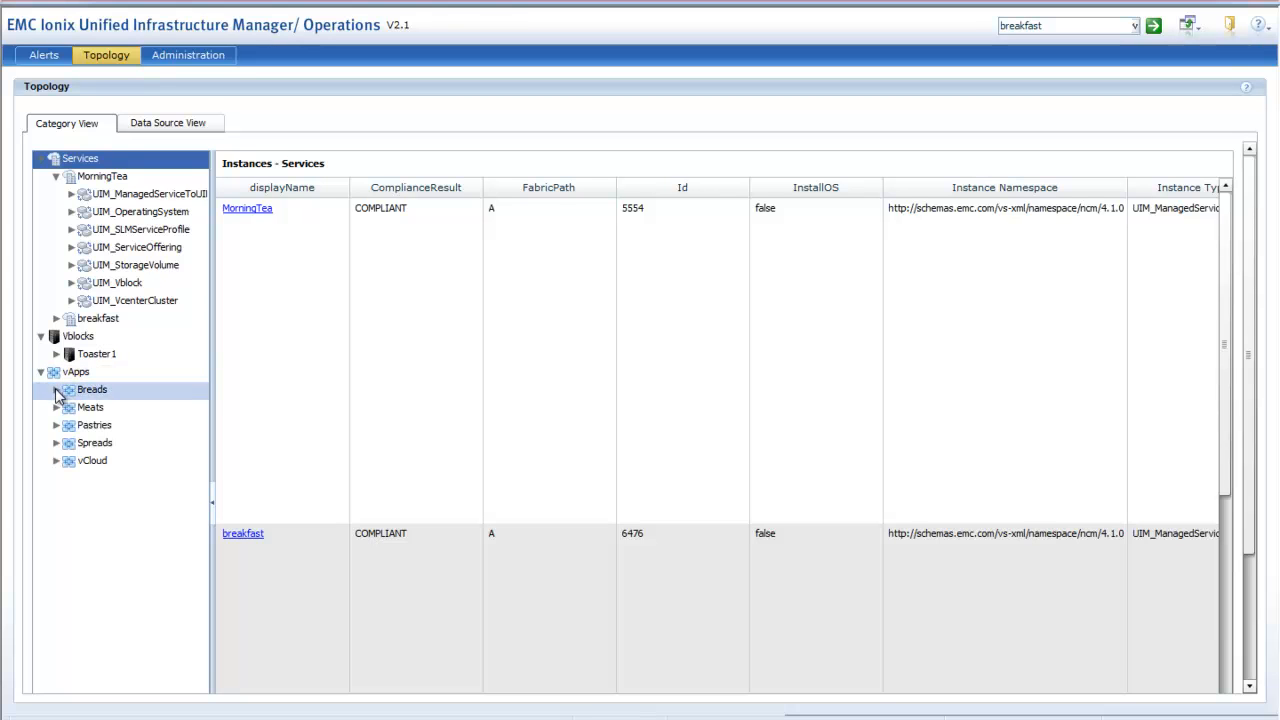
click(56, 388)
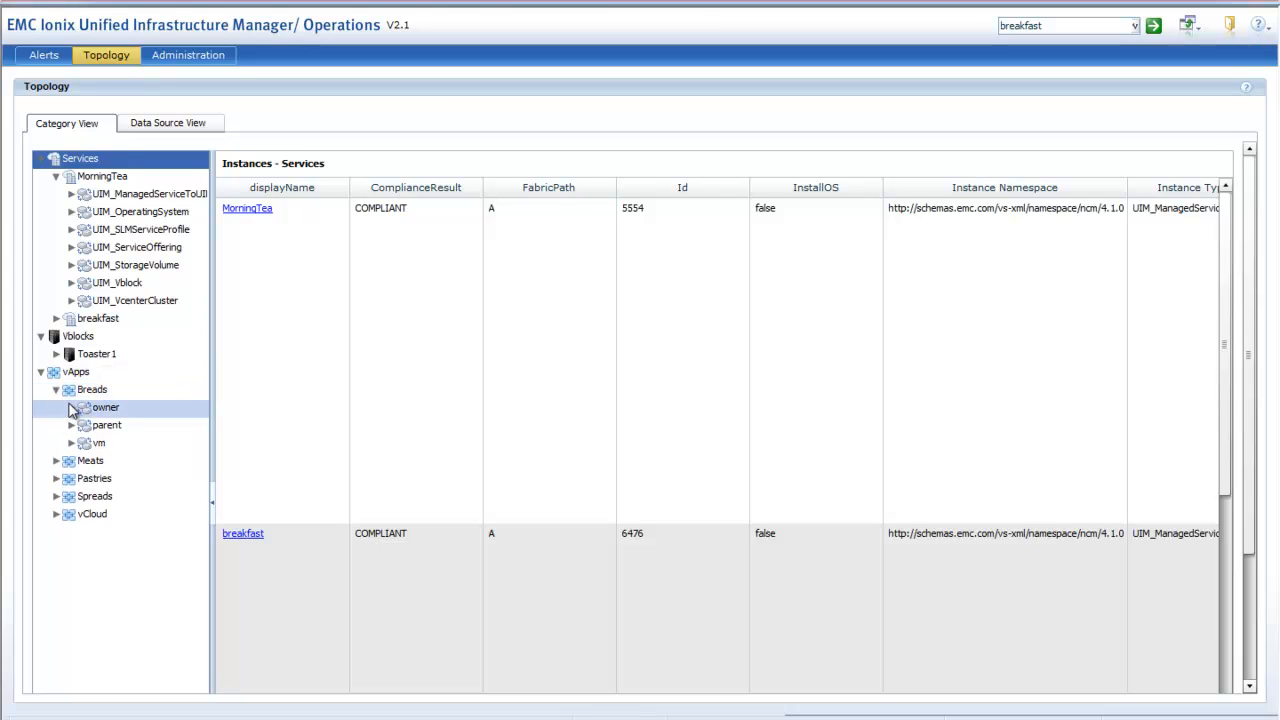
click(72, 444)
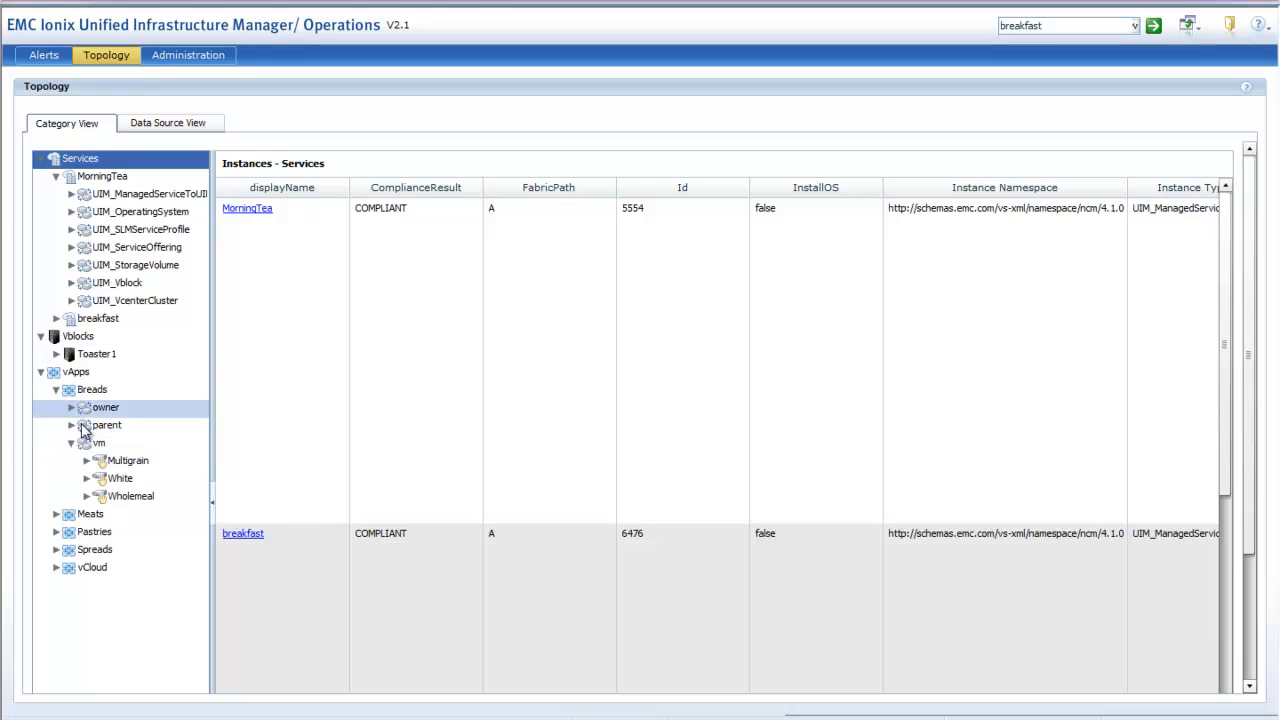
click(128, 460)
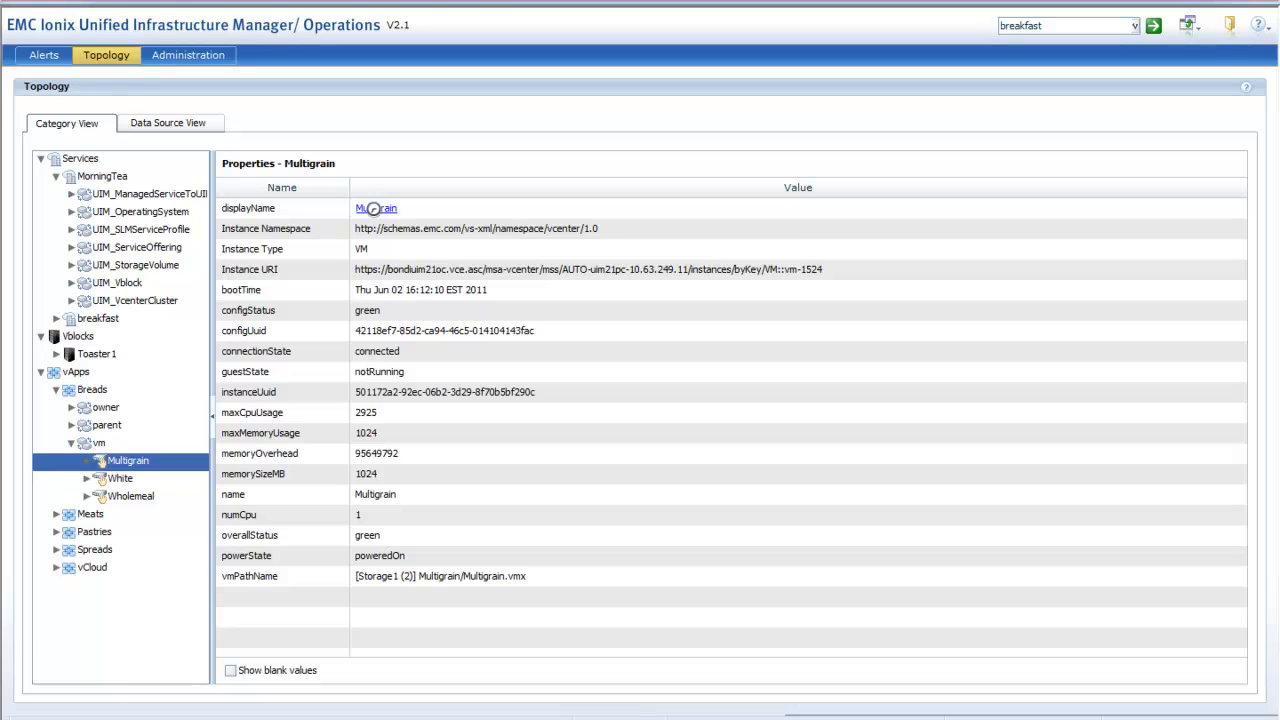
mouse_move(386, 222)
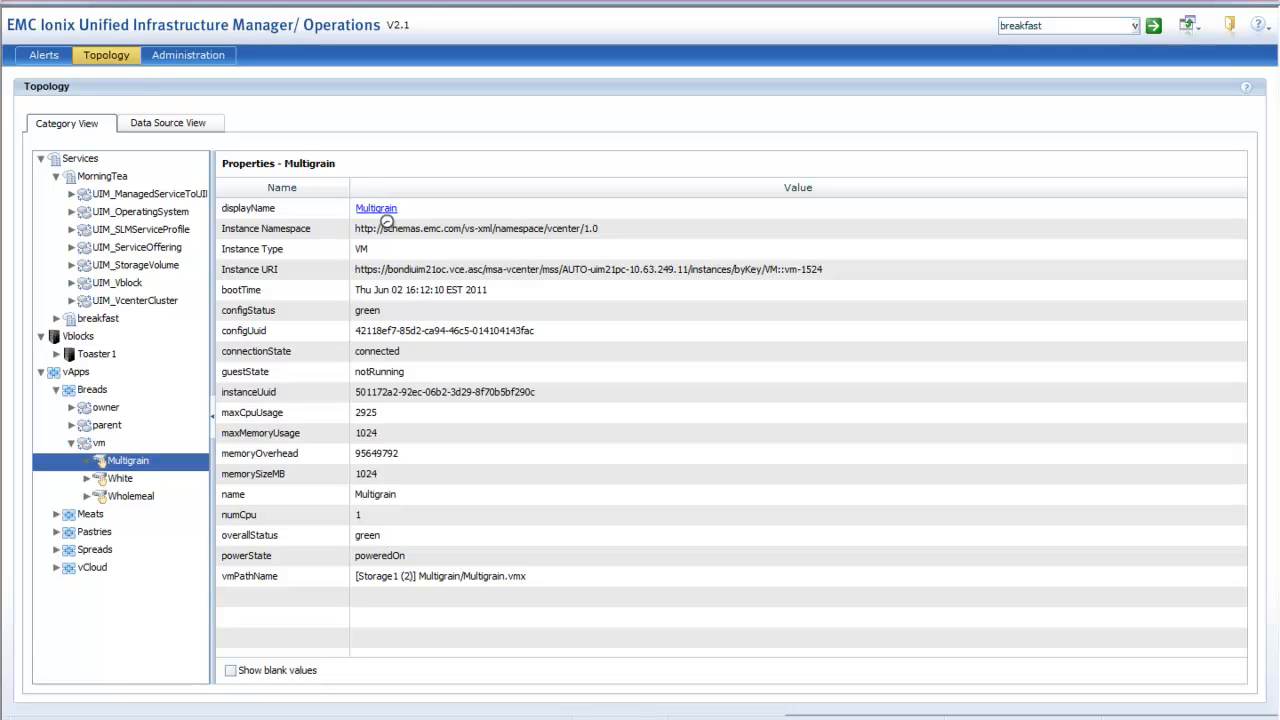
Open Multigrain's Map Results linking Breads, its VMs and chassis-1/blade-7.
click(376, 208)
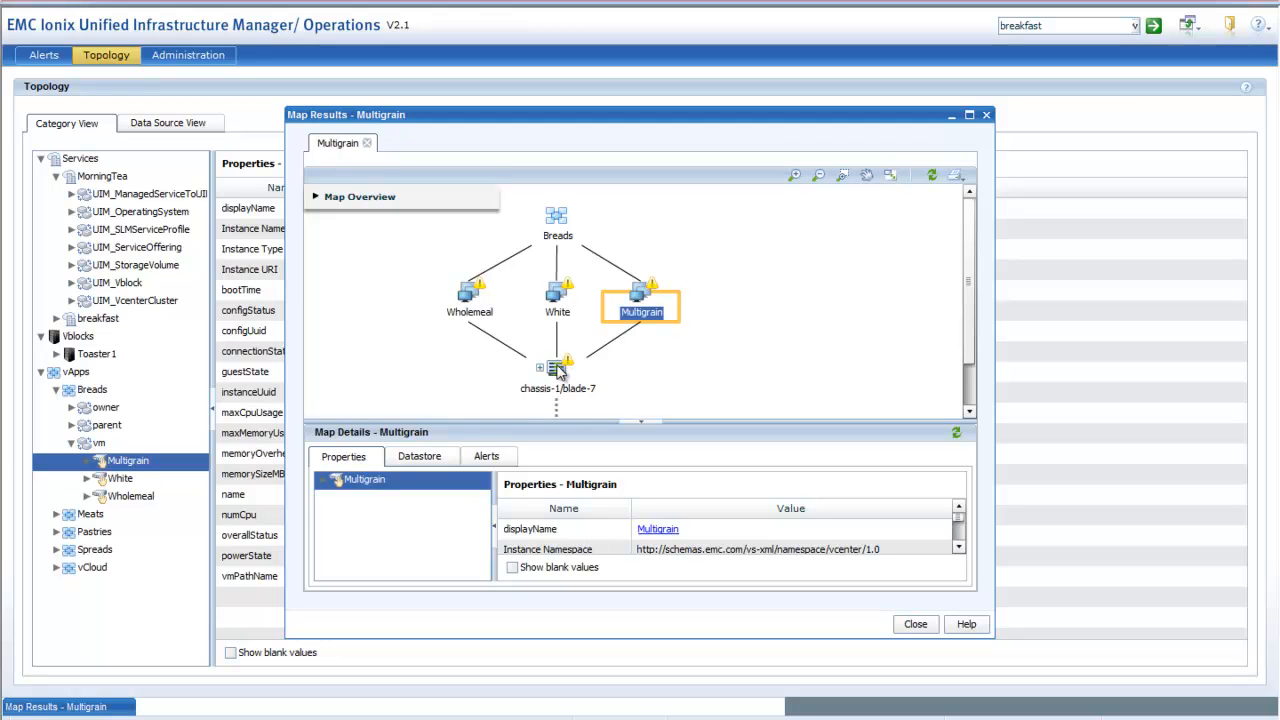
Select the chassis-1/blade-7 node to show its properties in Map Details.
click(556, 370)
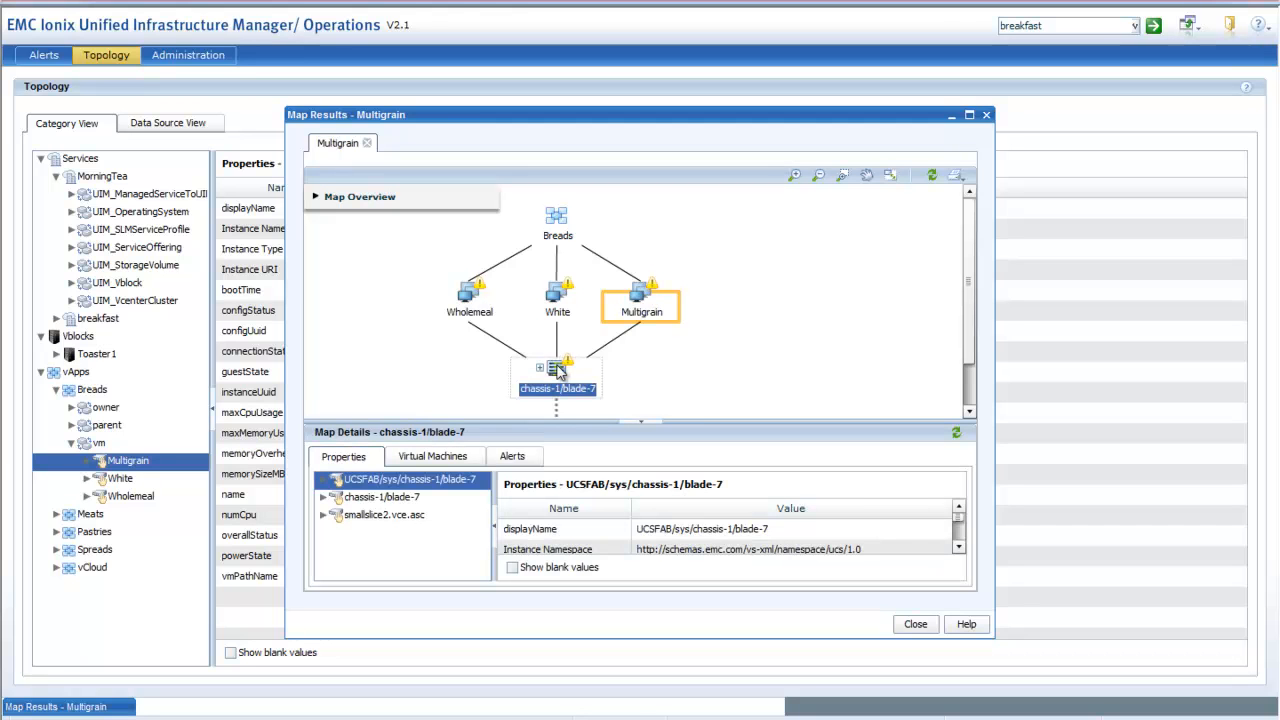
mouse_move(552, 384)
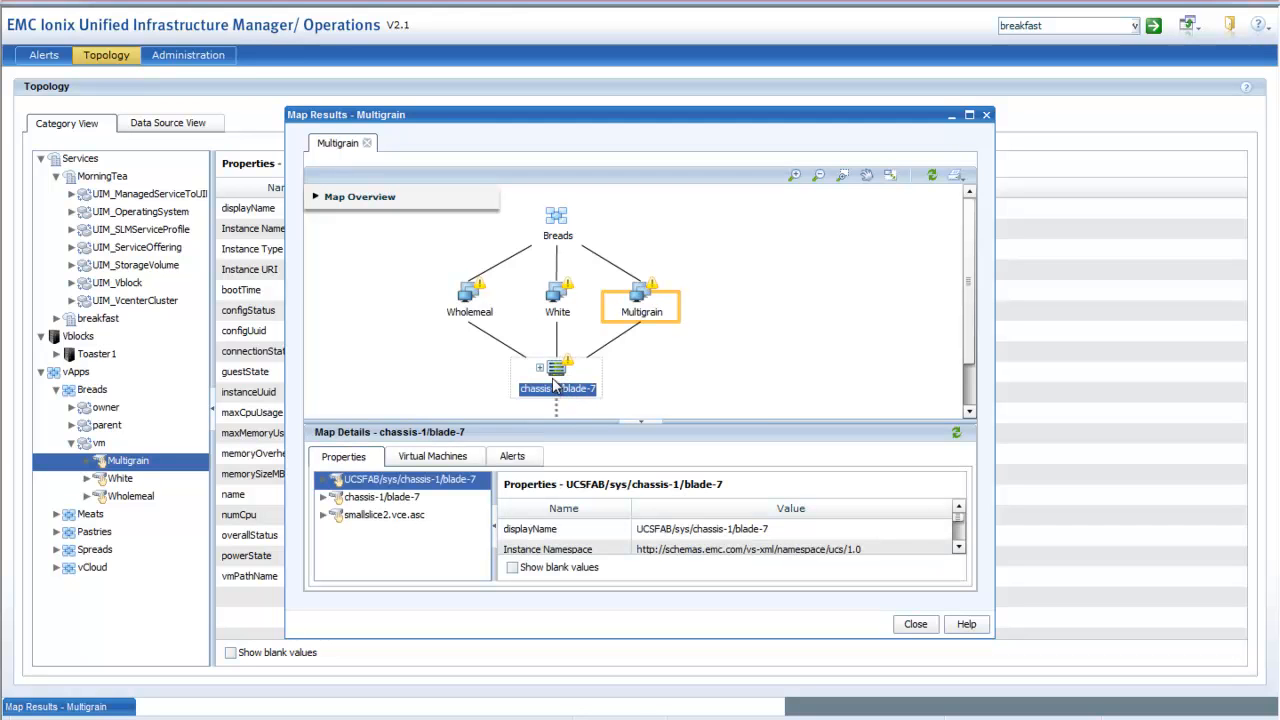
mouse_move(536, 374)
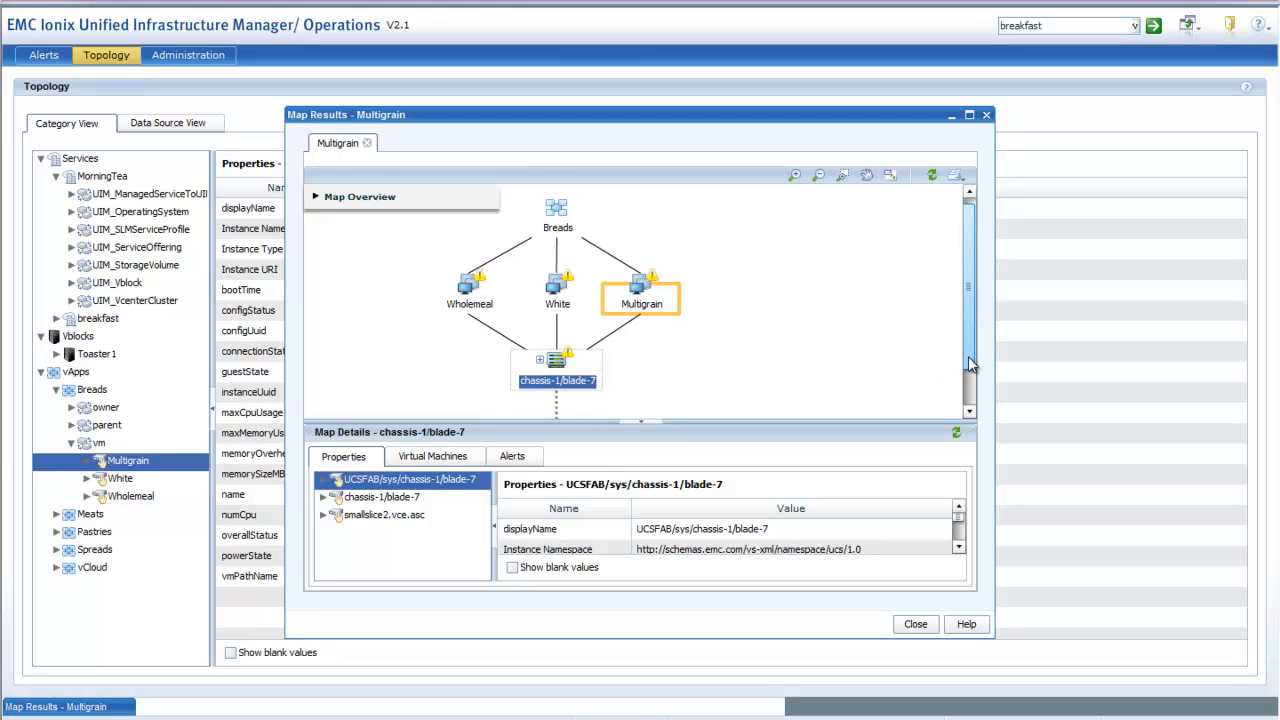
scroll(down, 3)
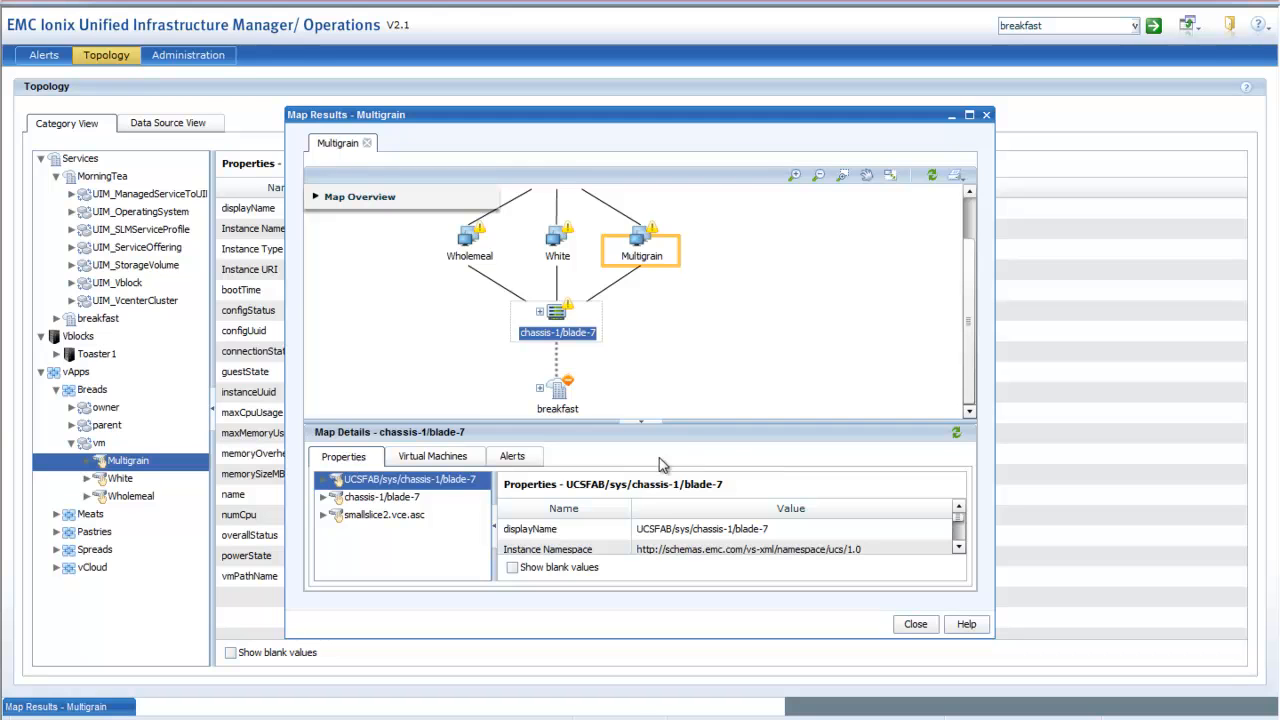
mouse_move(692, 426)
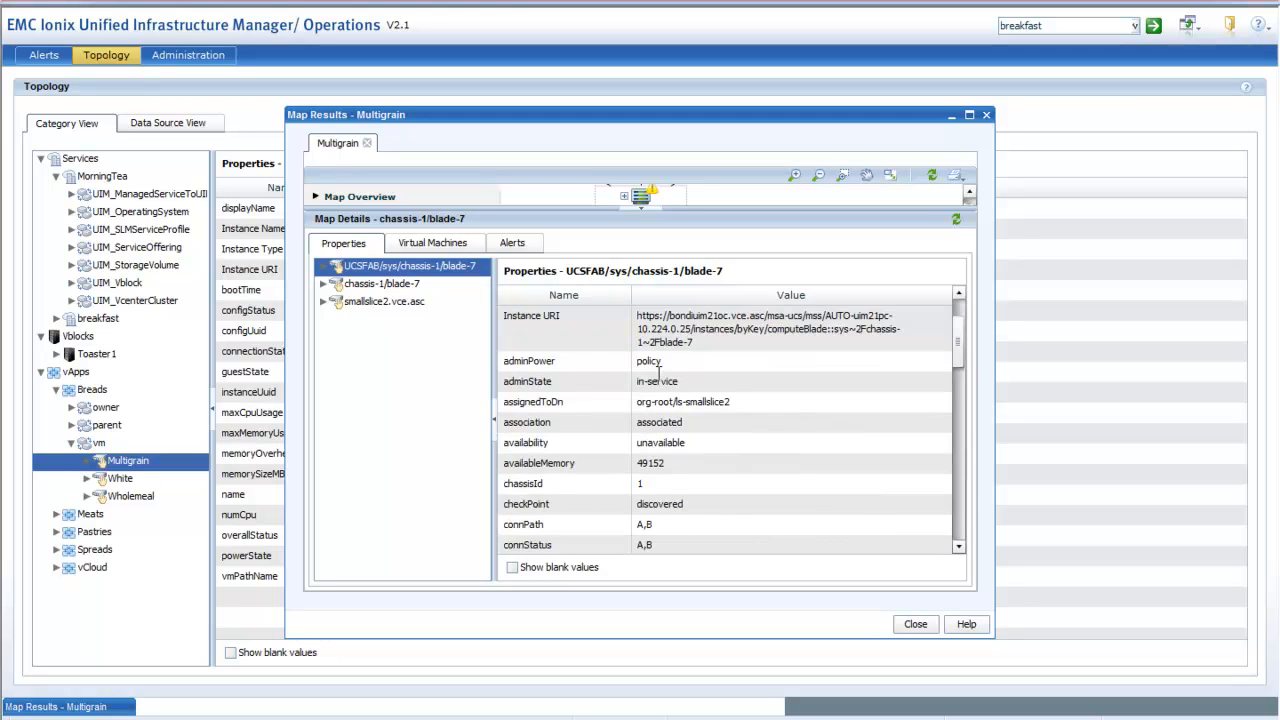
Review blade chassis-1/blade-7's properties, virtual machines and alerts, then close the Multigrain map results.
scroll(down, 3)
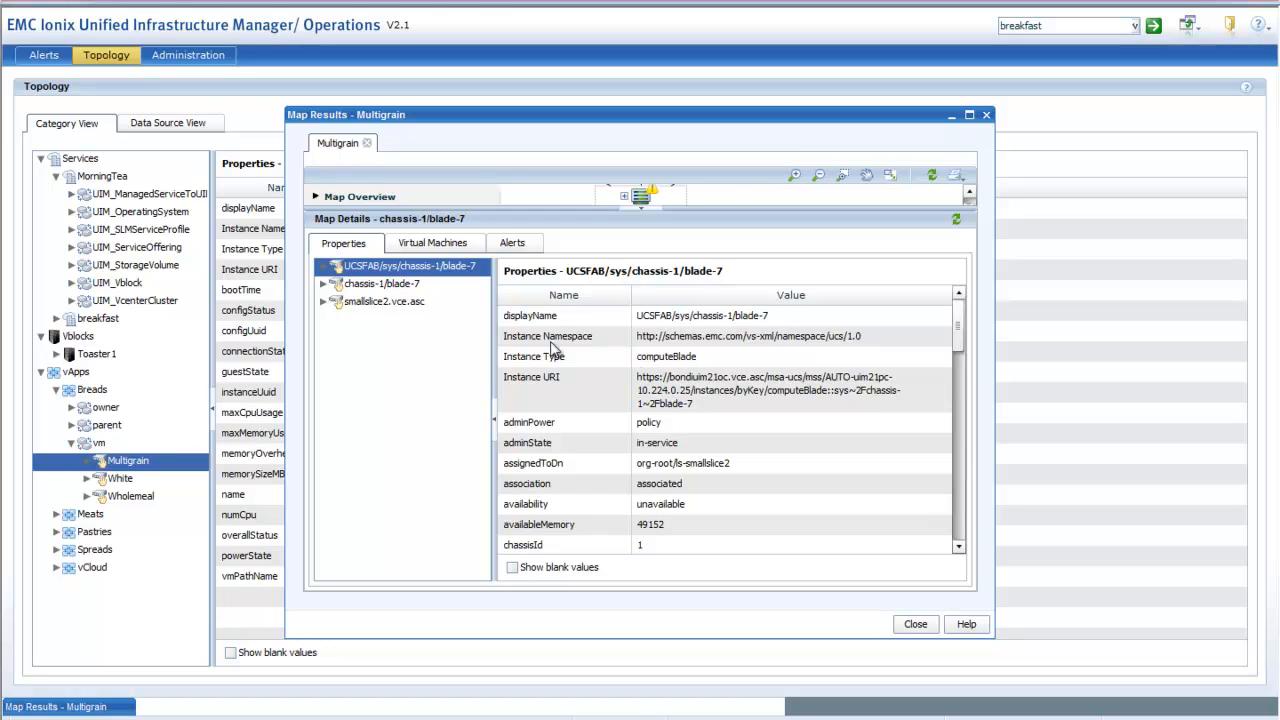
click(434, 244)
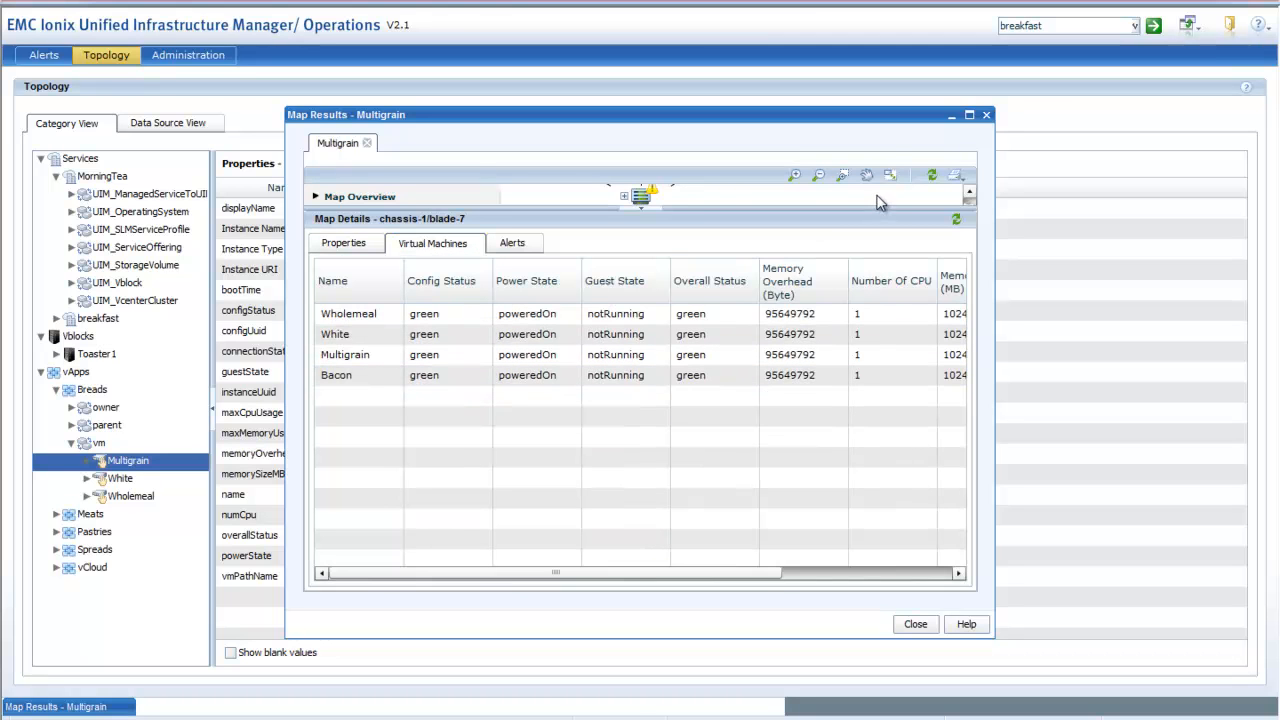
click(514, 244)
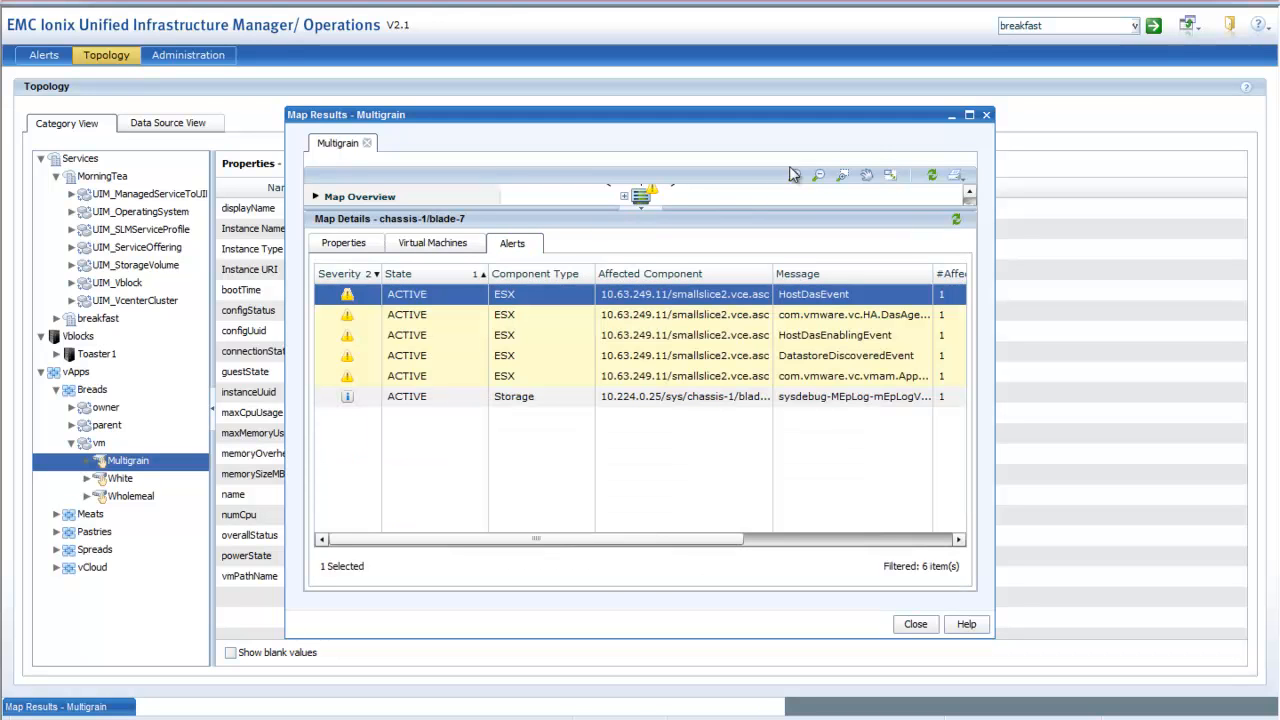
mouse_move(968, 132)
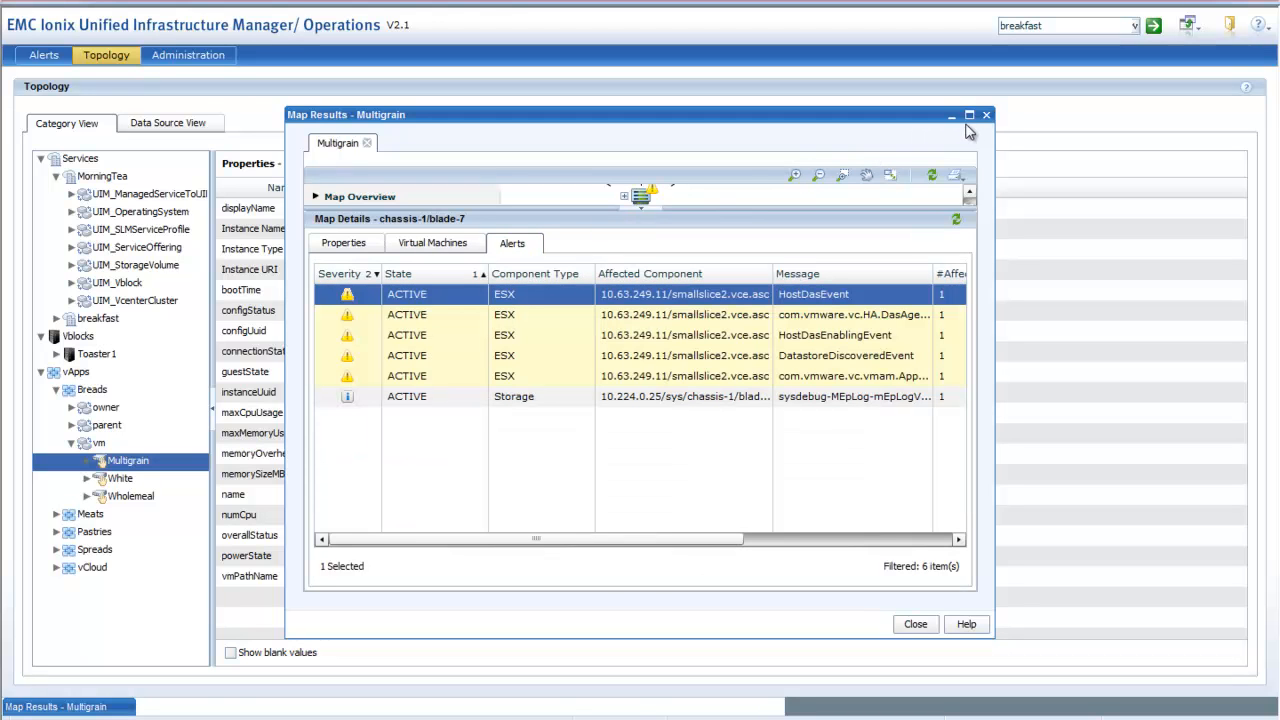
click(986, 114)
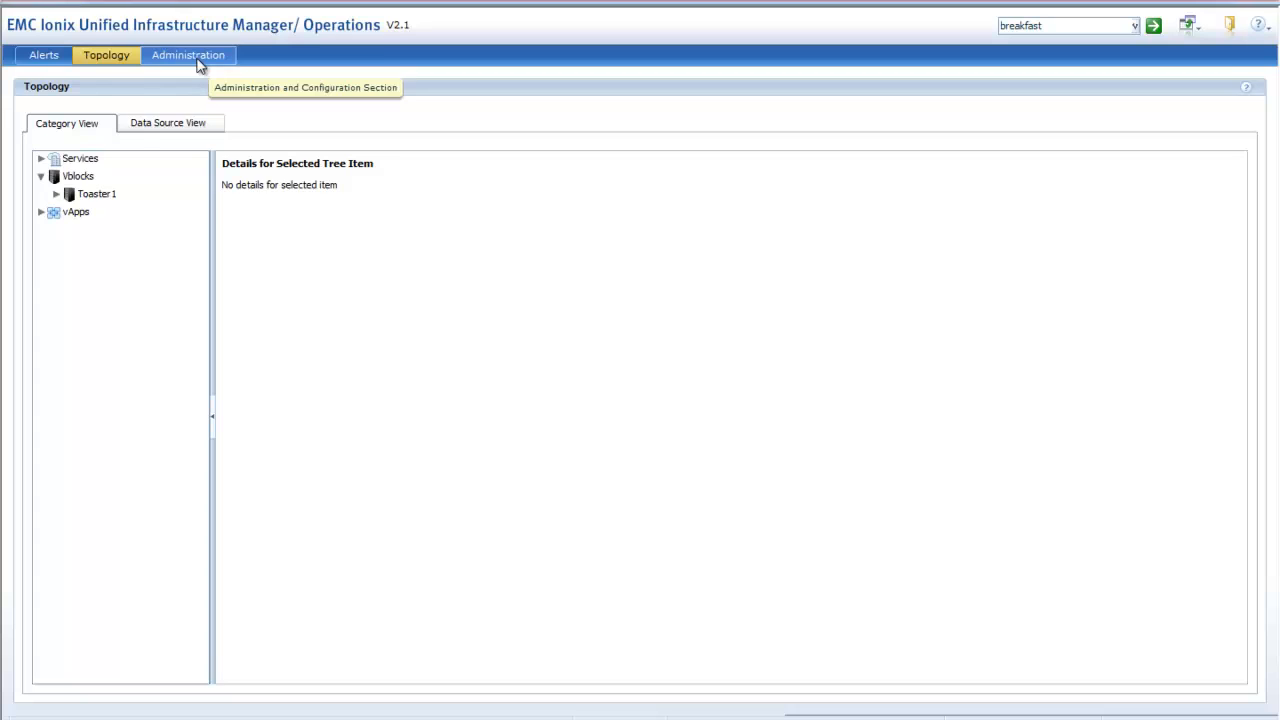
Go to Administration and open Manage Alert Forwarding.
click(188, 56)
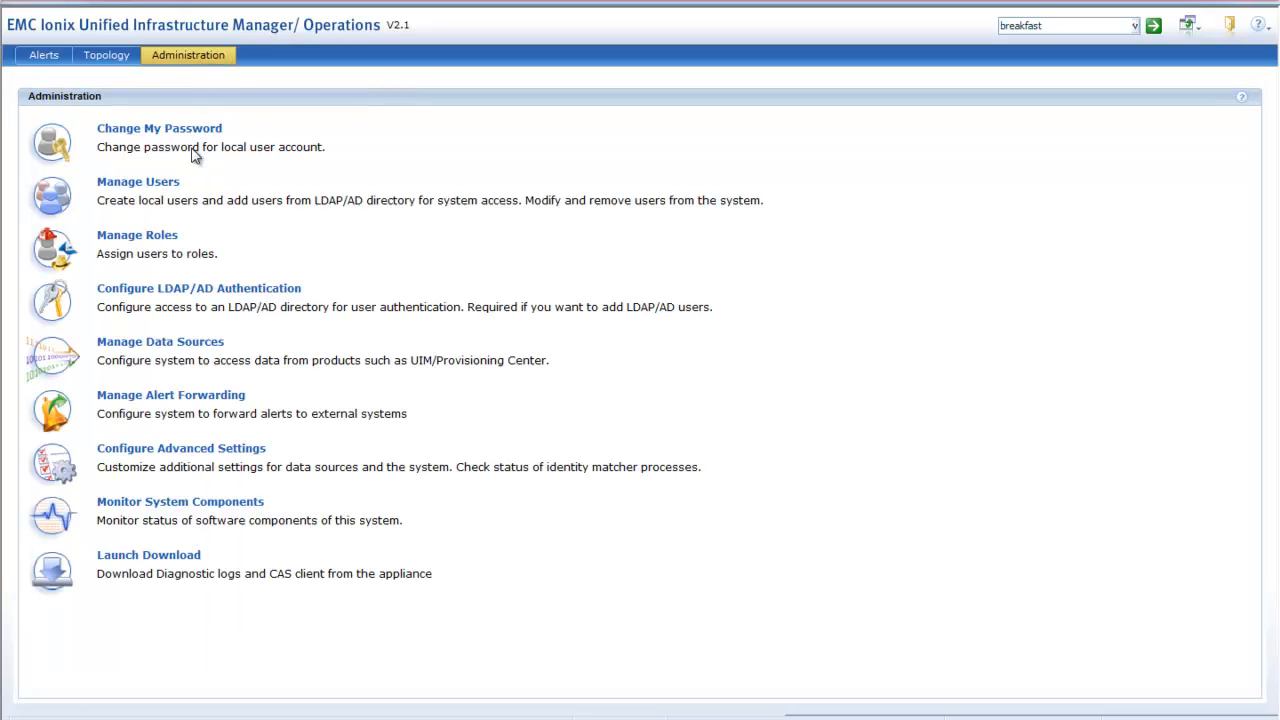
mouse_move(164, 400)
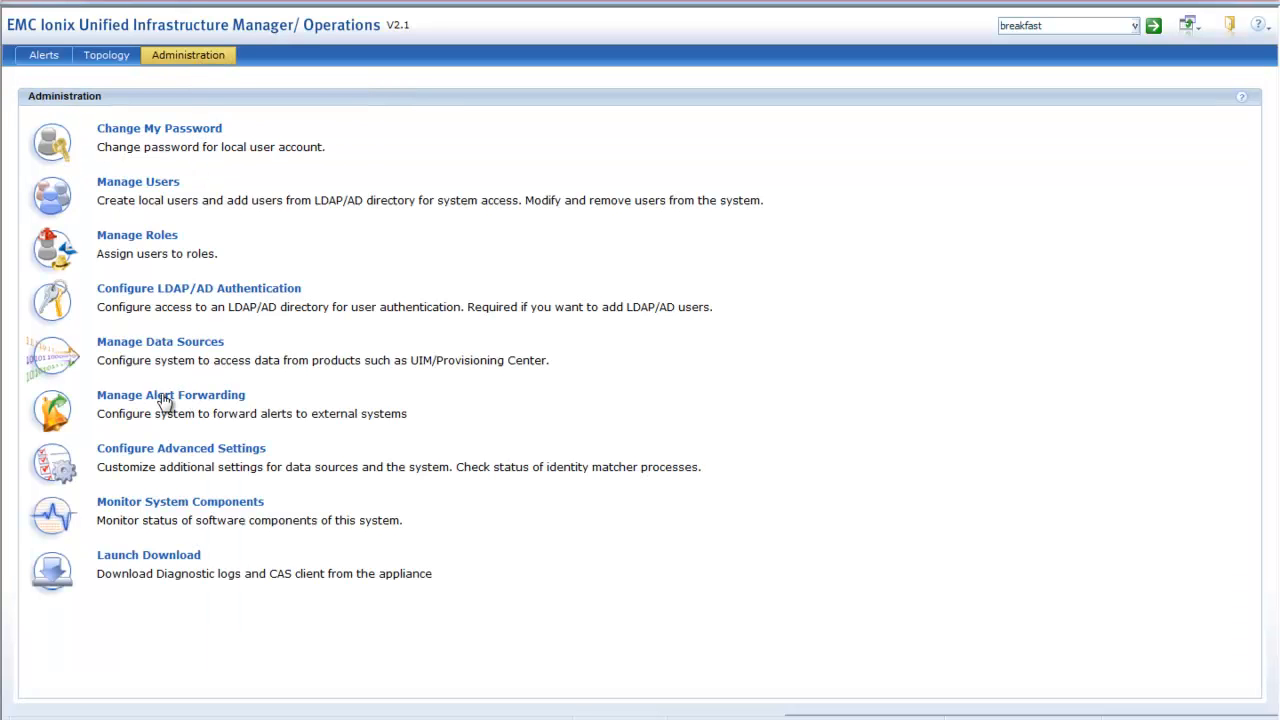
mouse_move(180, 400)
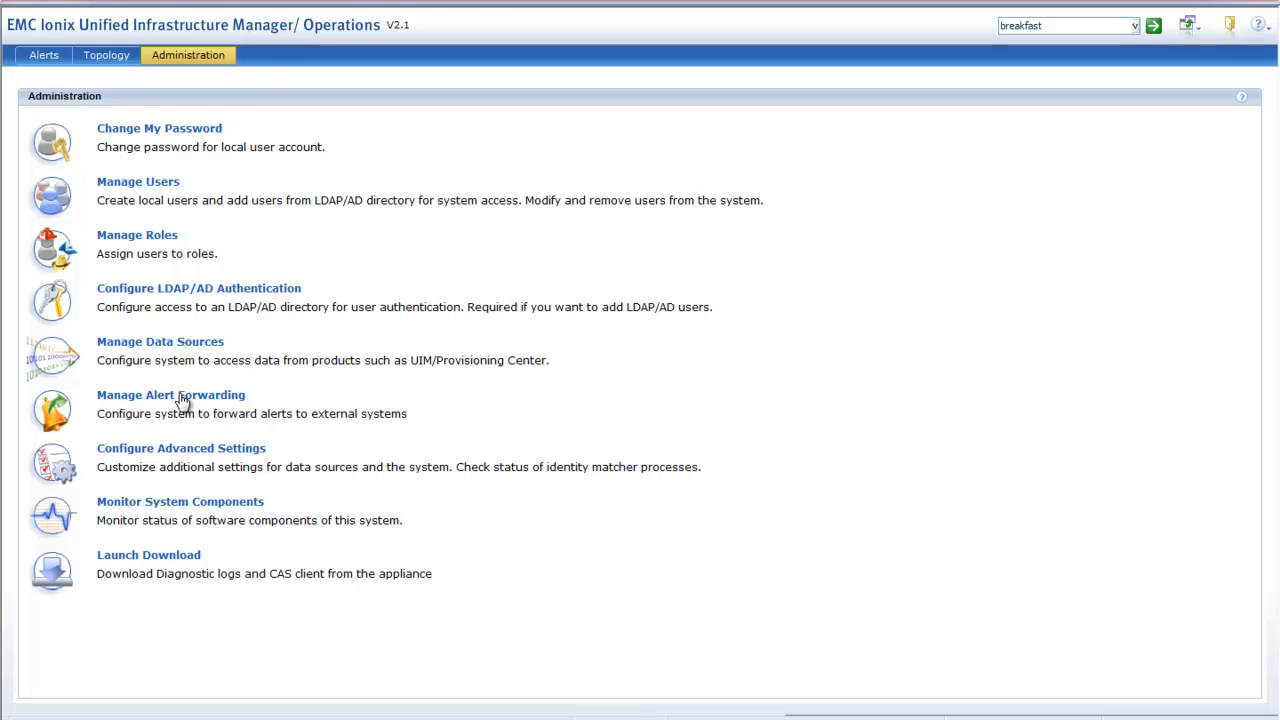
click(170, 396)
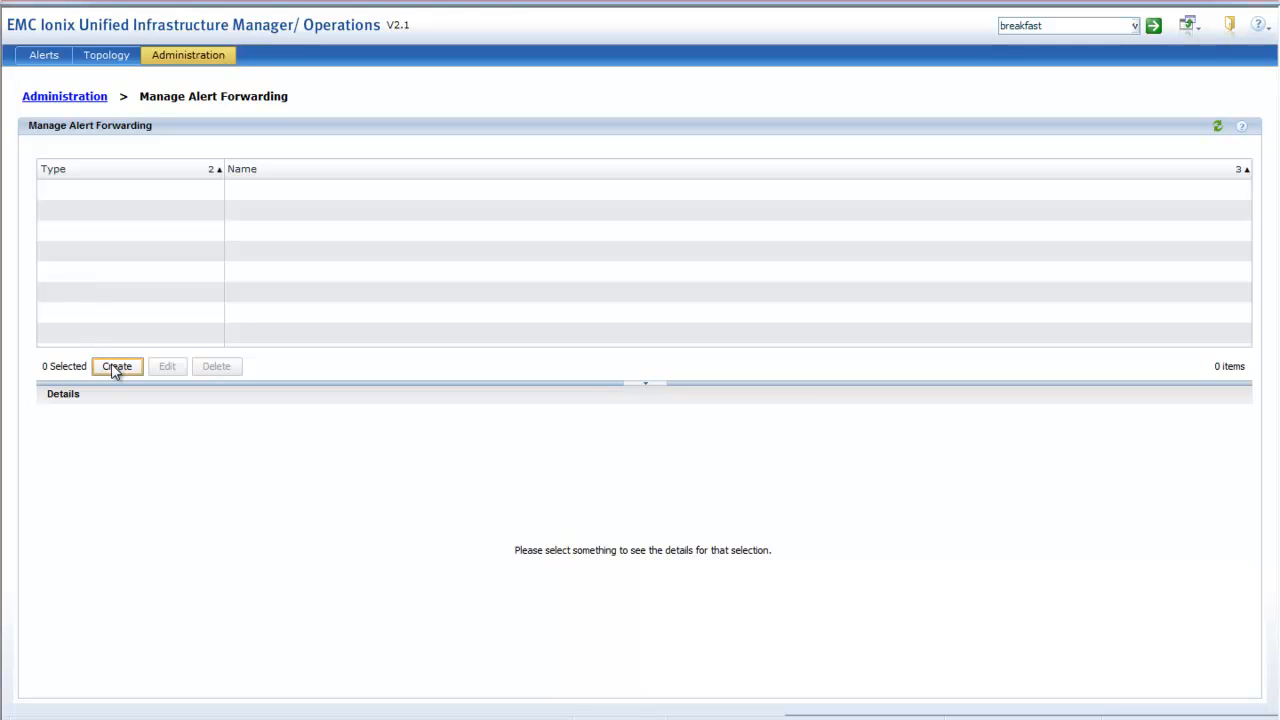
Create Syslog Forwarder rule collector_critical sending CRITICAL alerts to host critter on port 514.
click(116, 366)
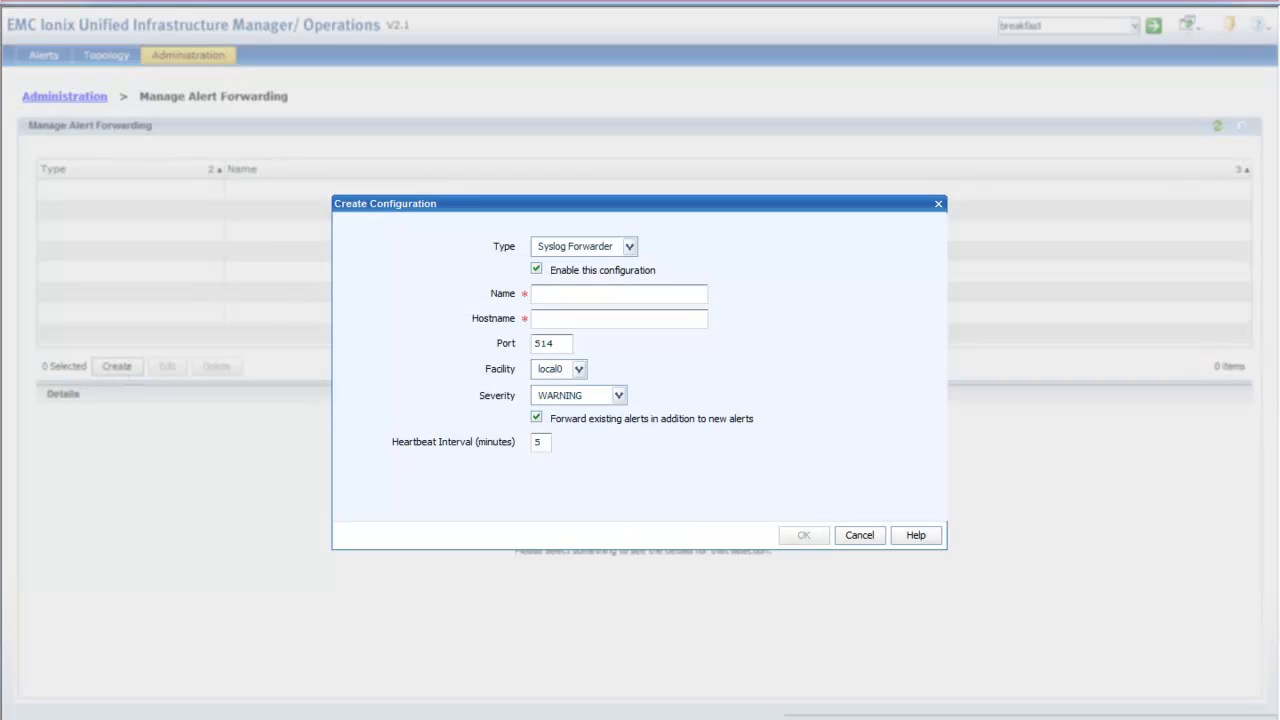
text(collector_)
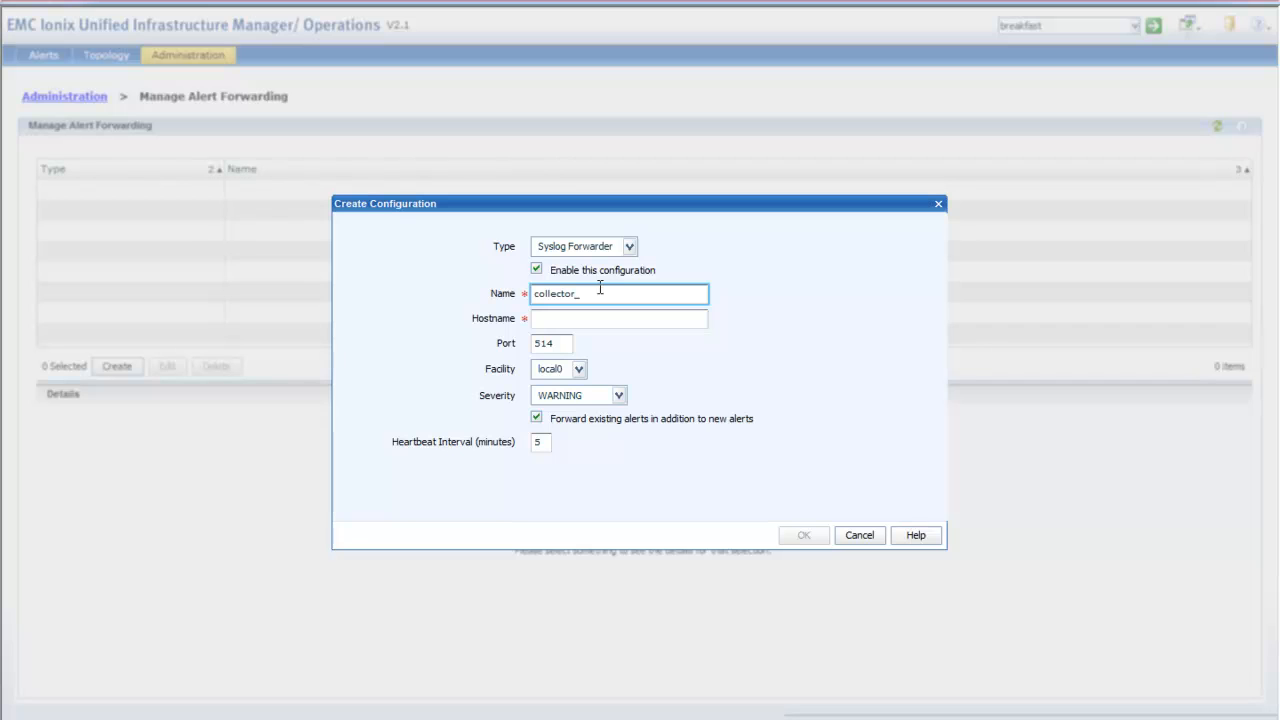
text(critical)
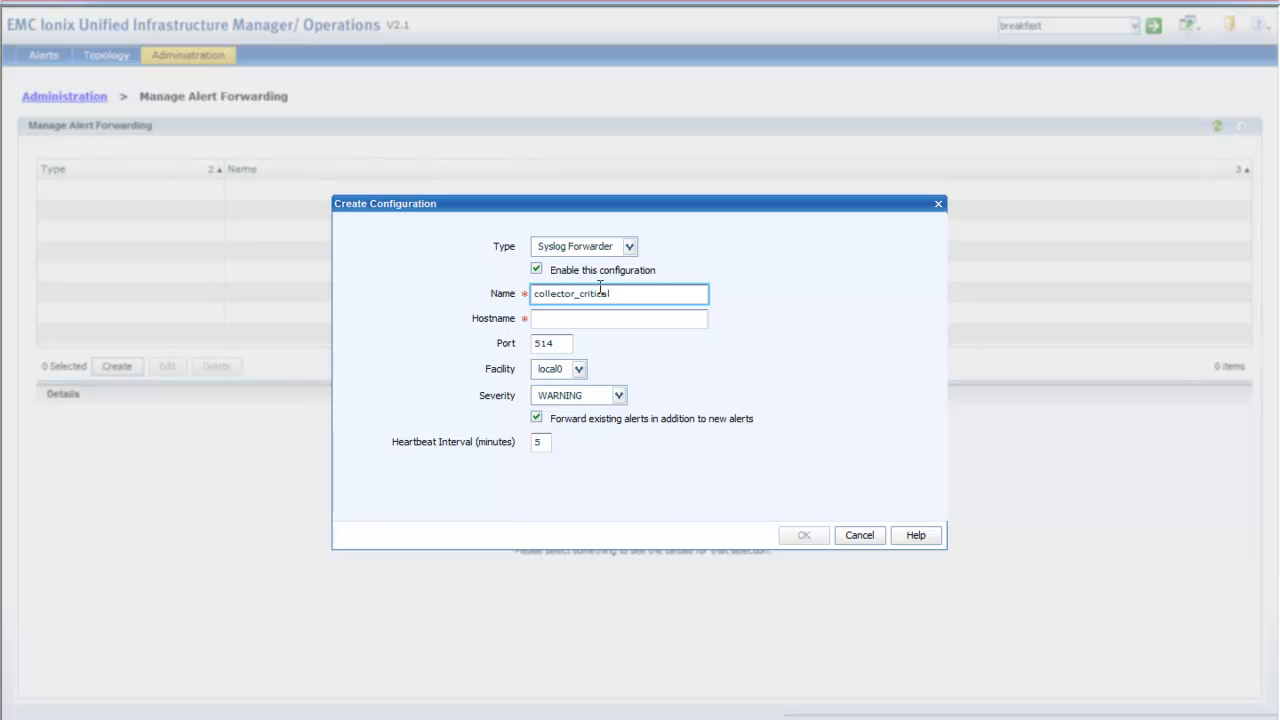
text(critter)
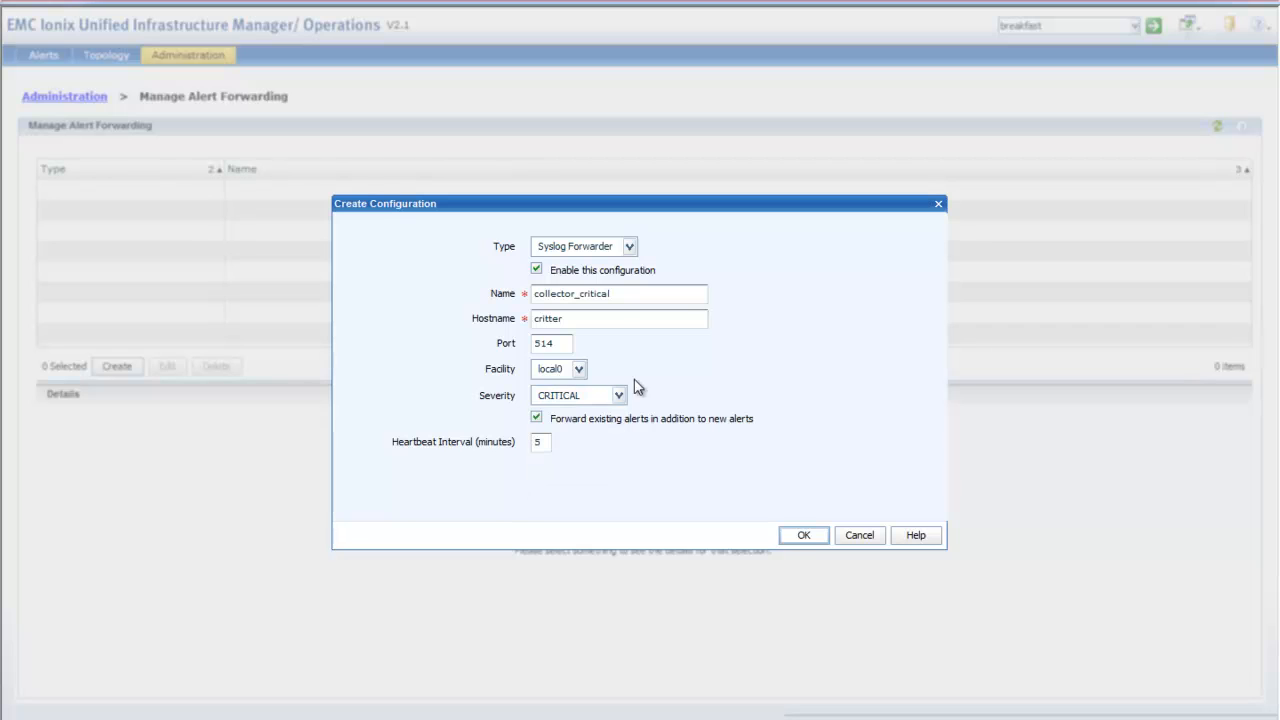
mouse_move(596, 444)
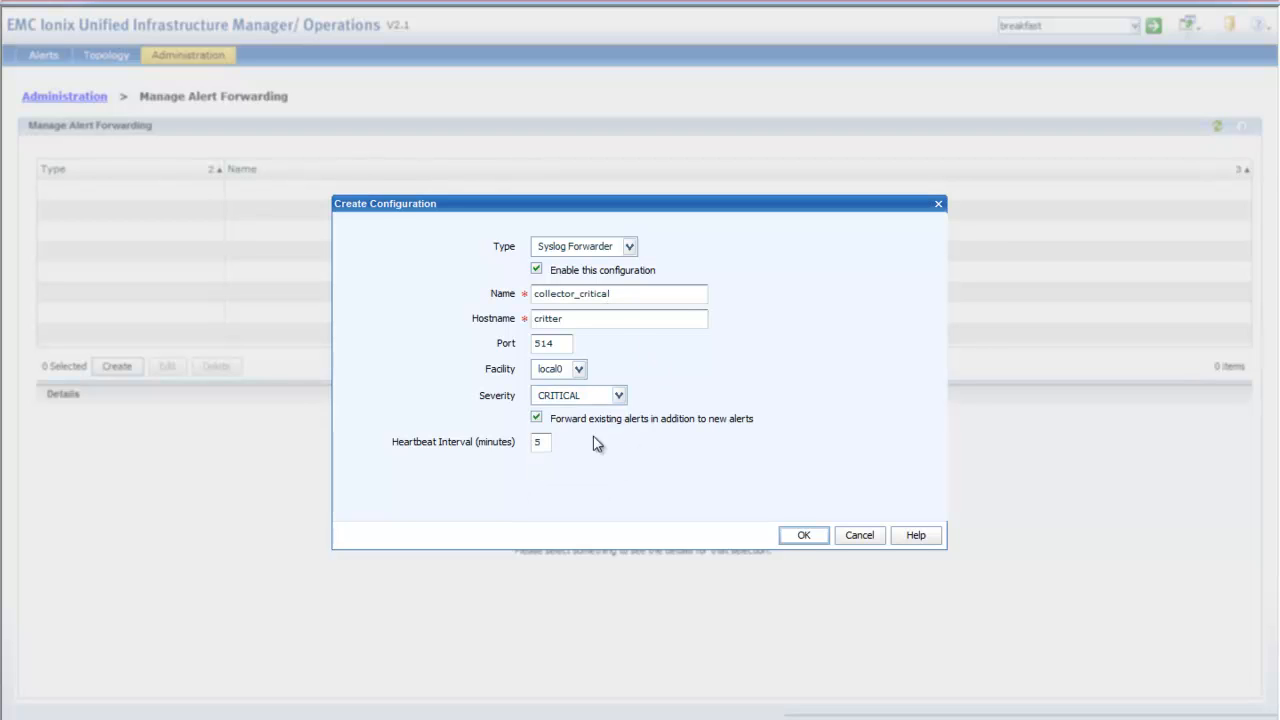
mouse_move(724, 512)
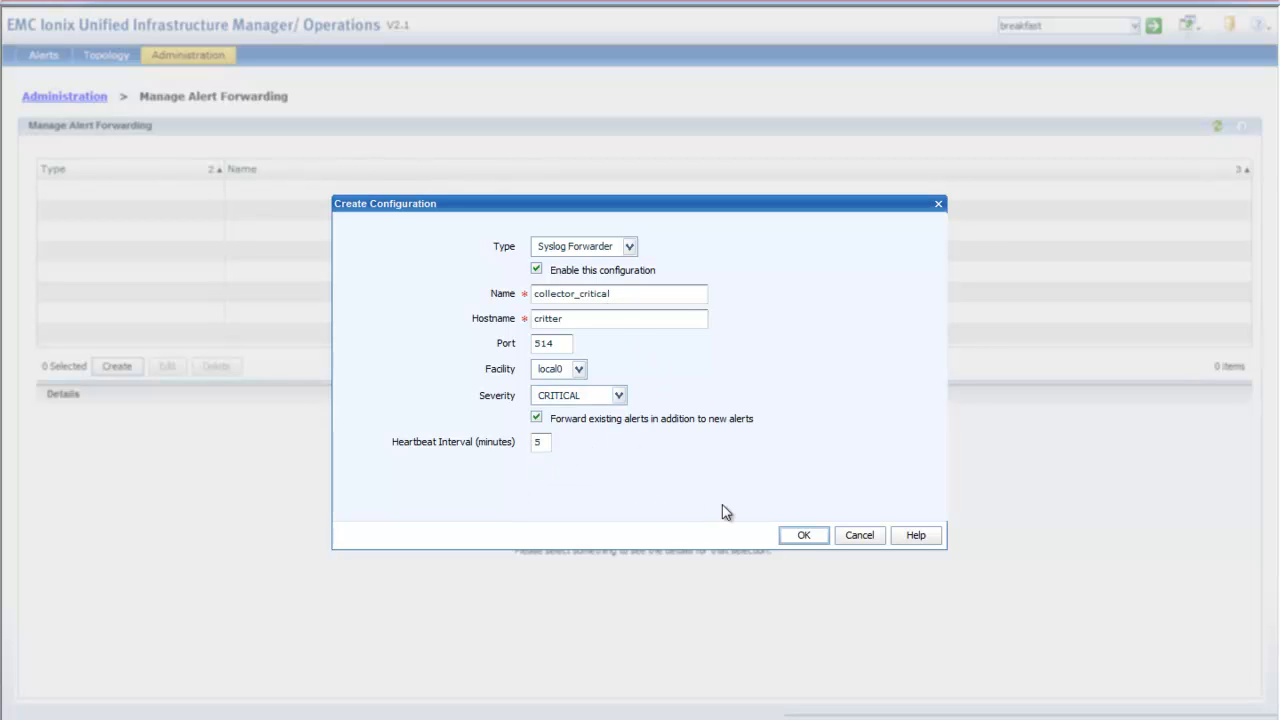
mouse_move(804, 536)
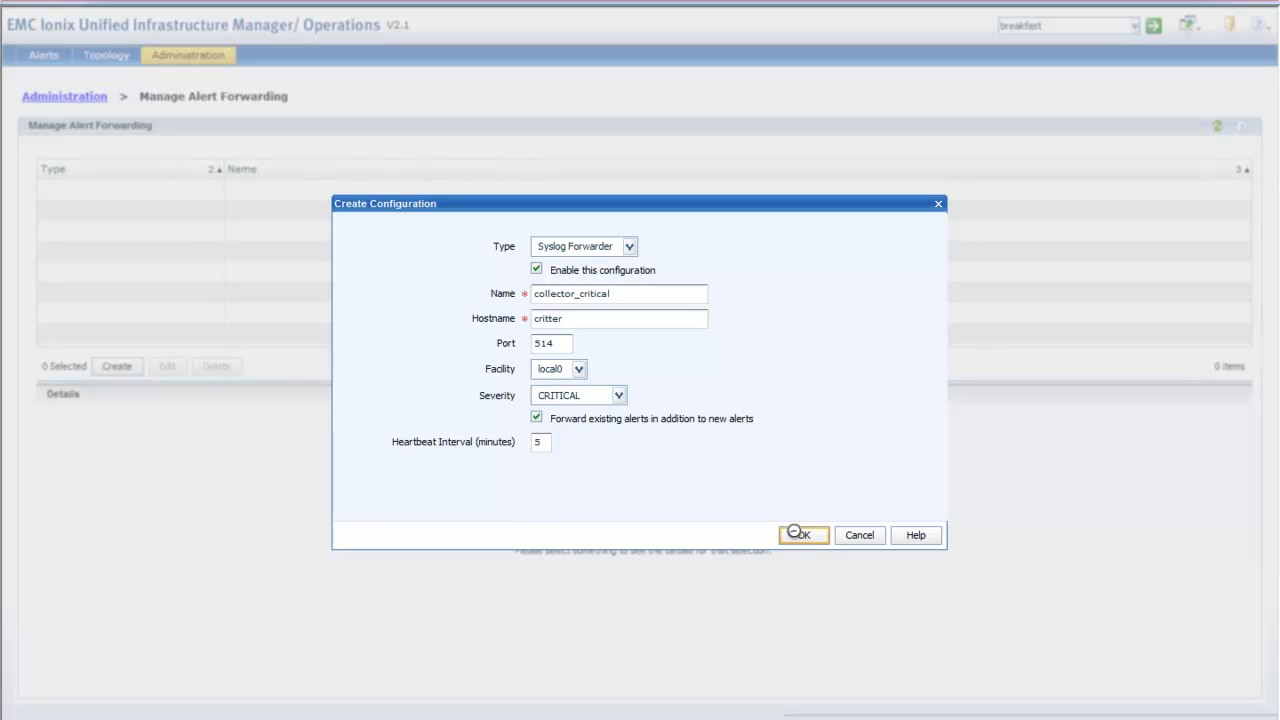
click(804, 536)
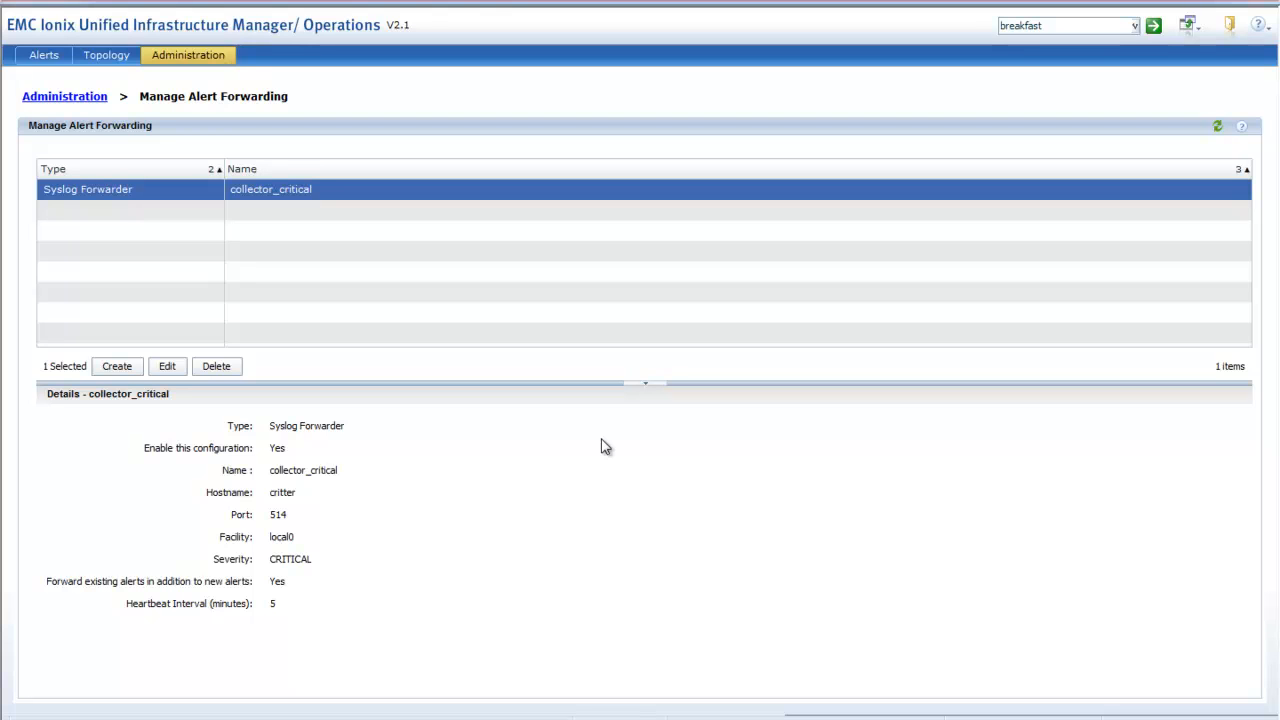
mouse_move(550, 428)
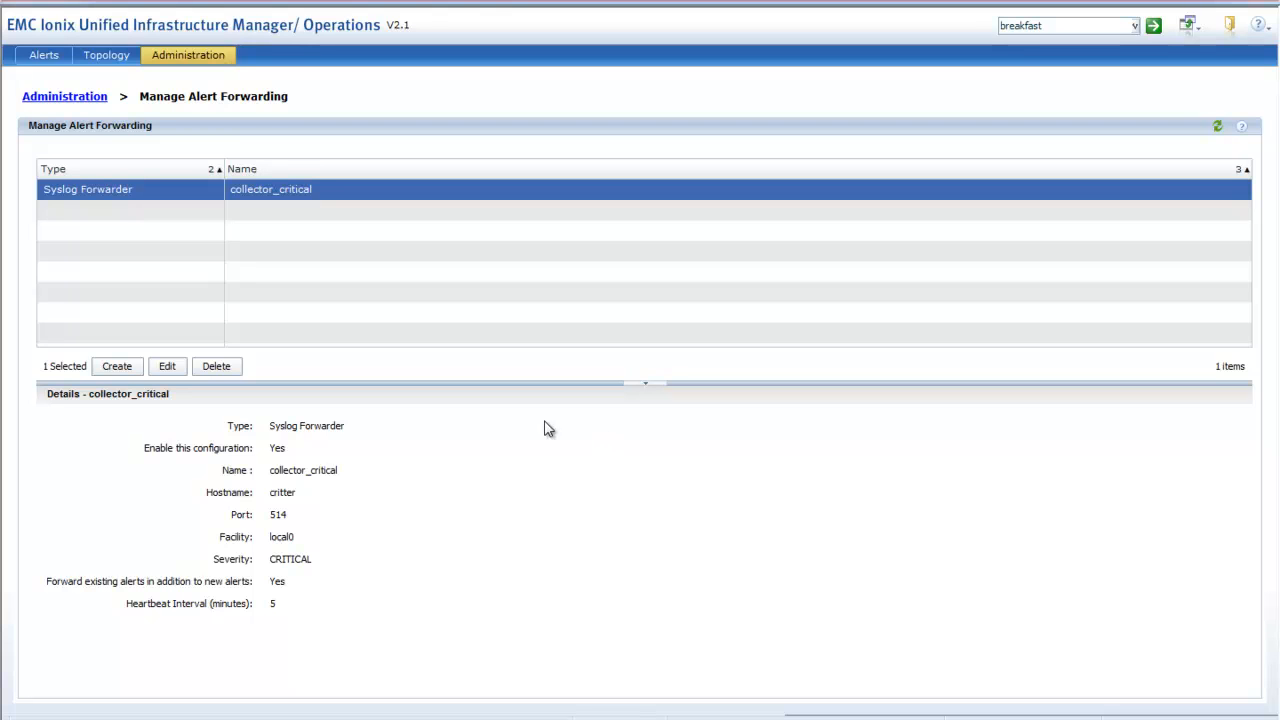
mouse_move(258, 222)
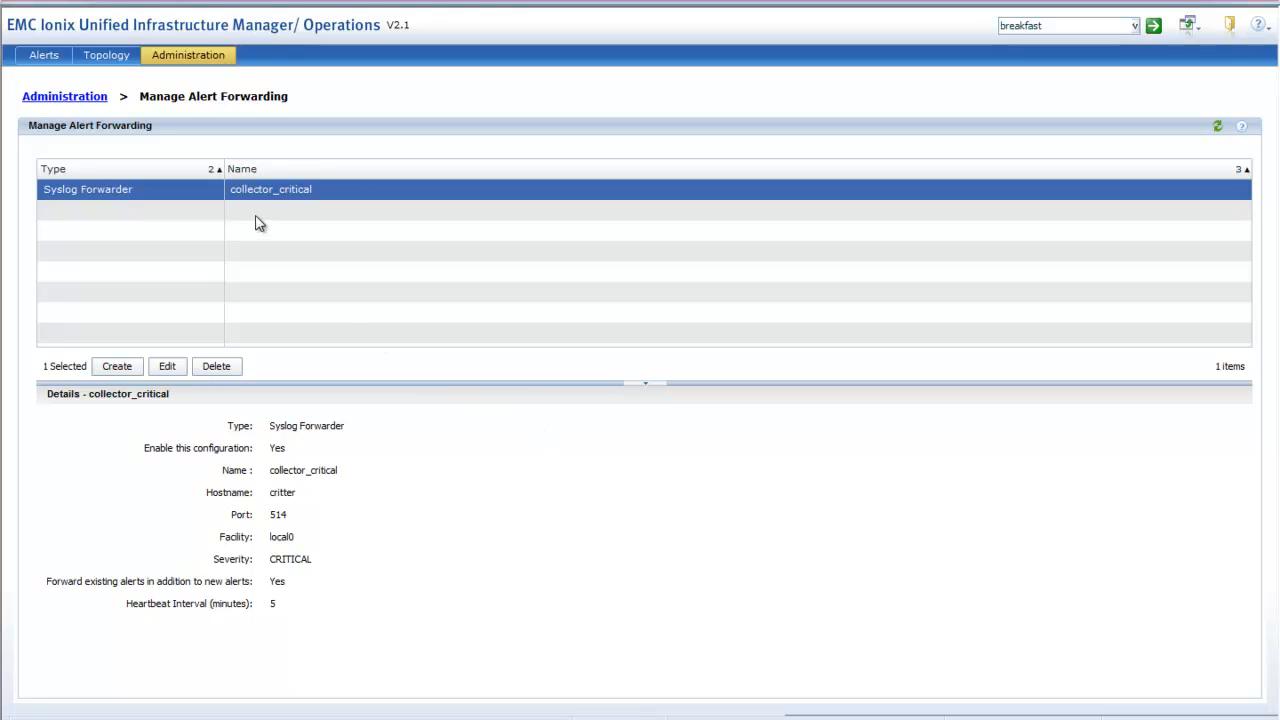
mouse_move(284, 218)
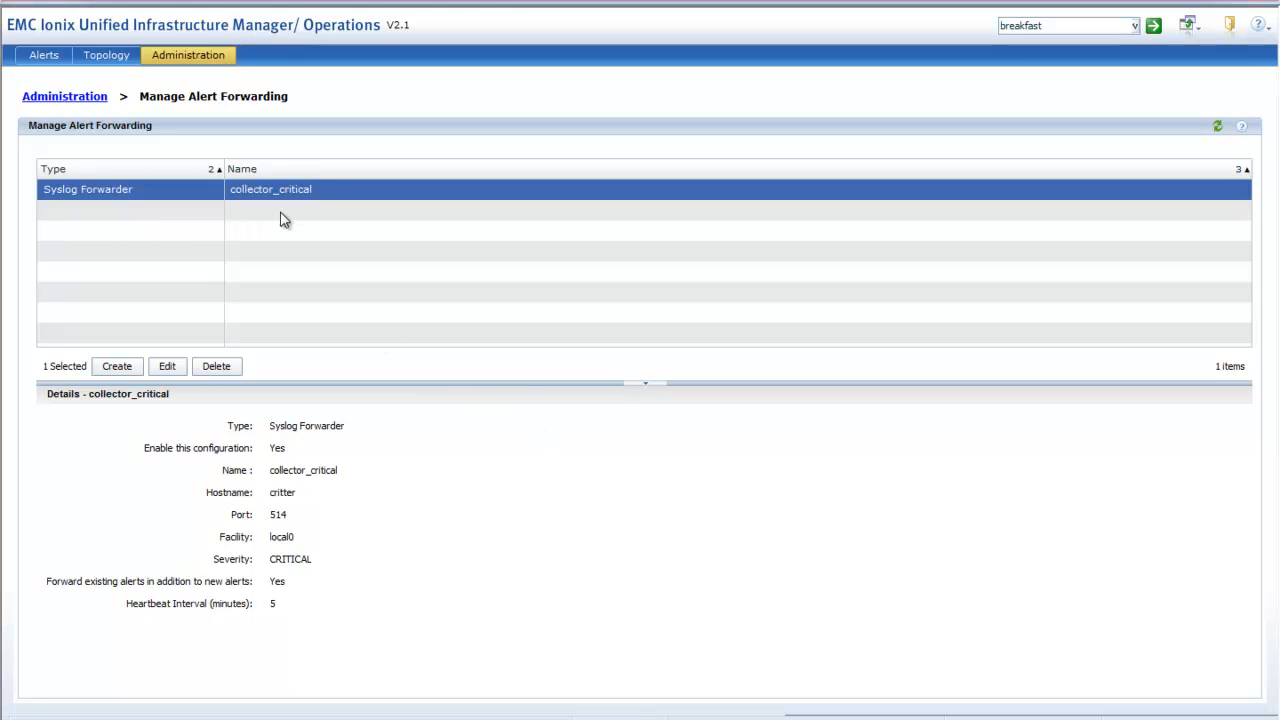